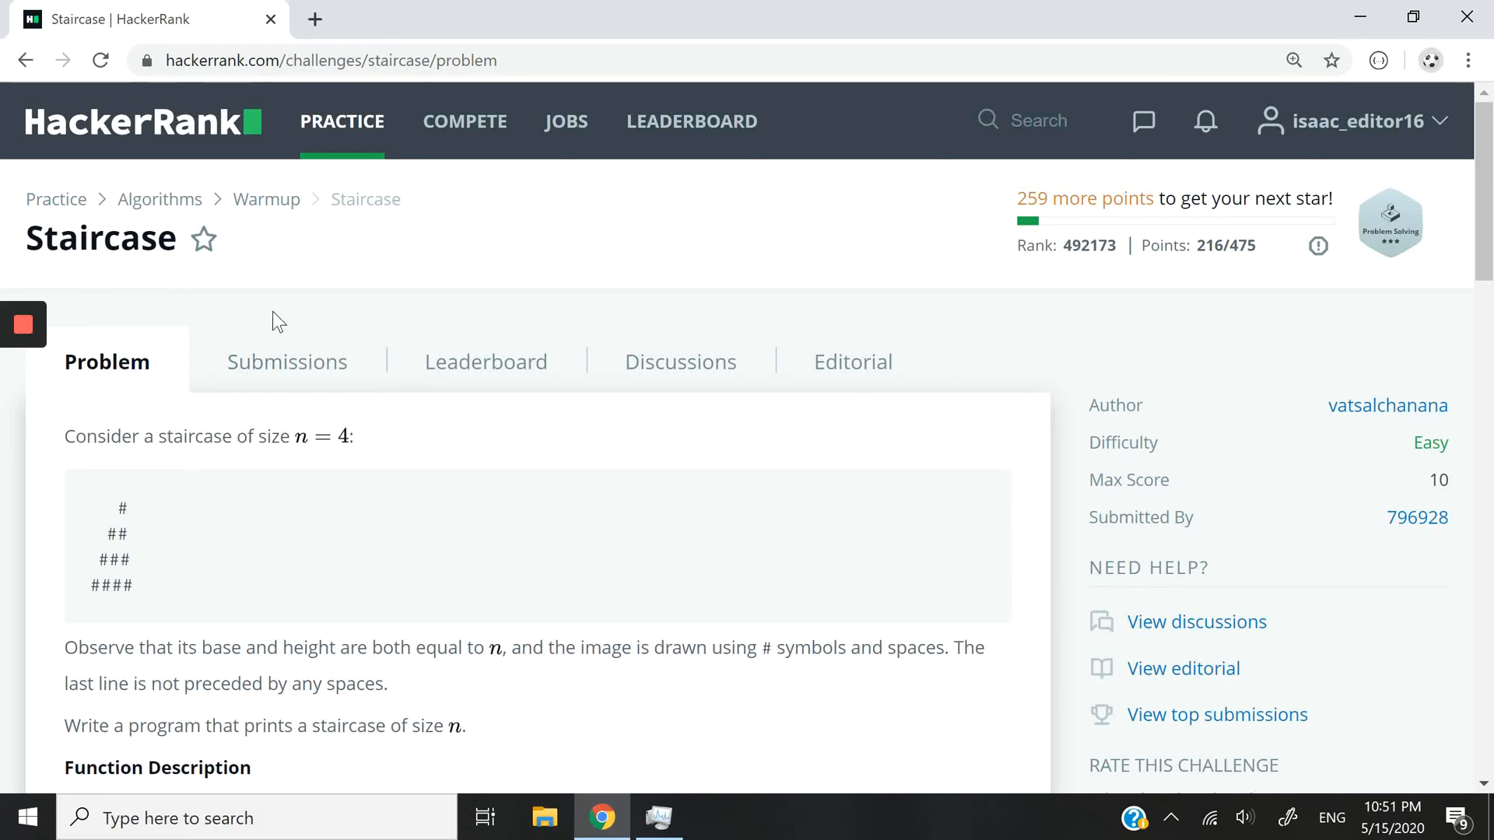
pyautogui.moveTo(662, 281)
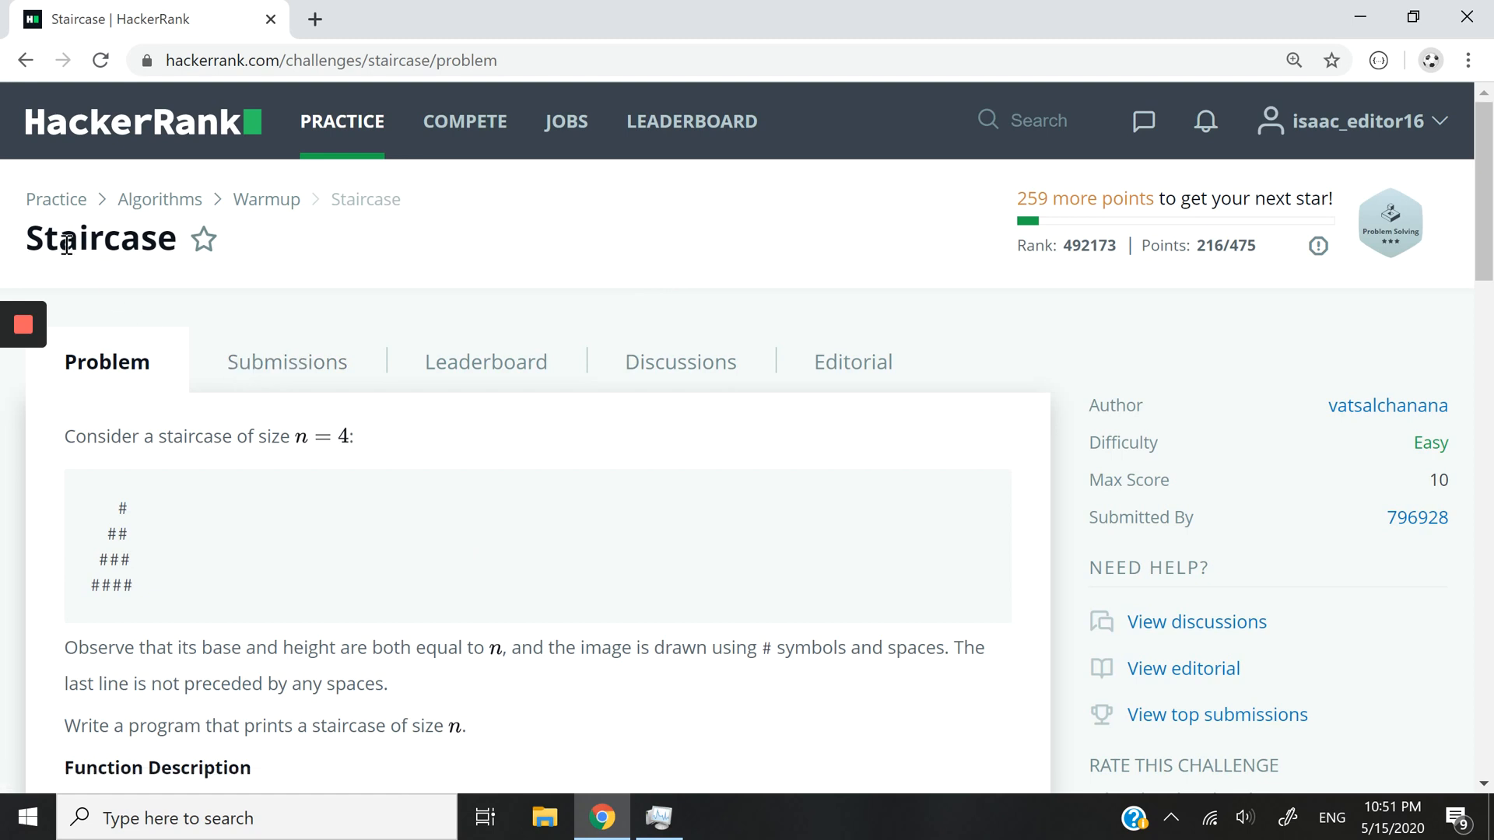
pyautogui.moveTo(372, 551)
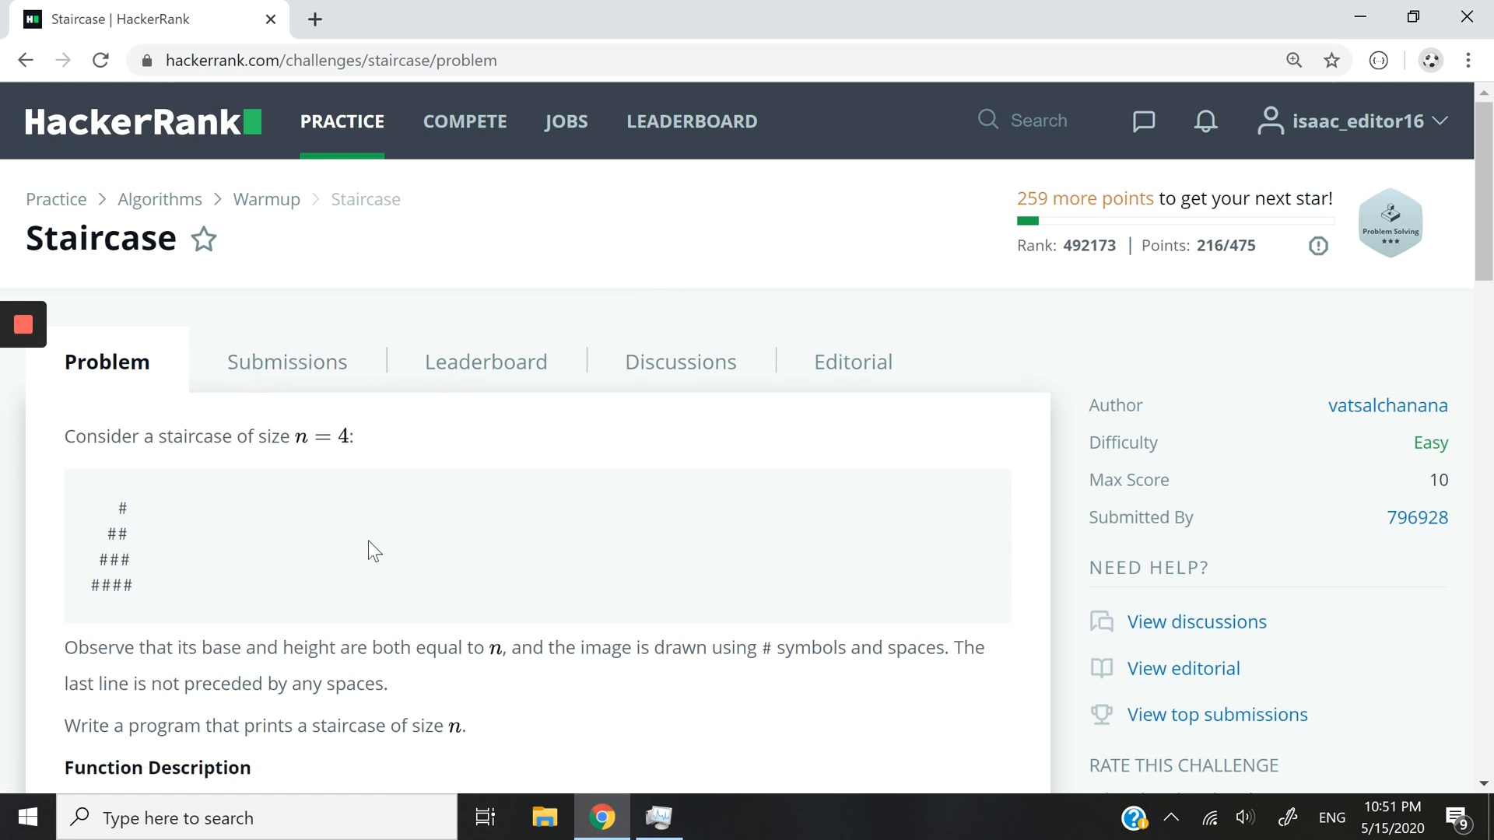
# Read through the Staircase problem statement and its example staircase.
pyautogui.scroll(-3)
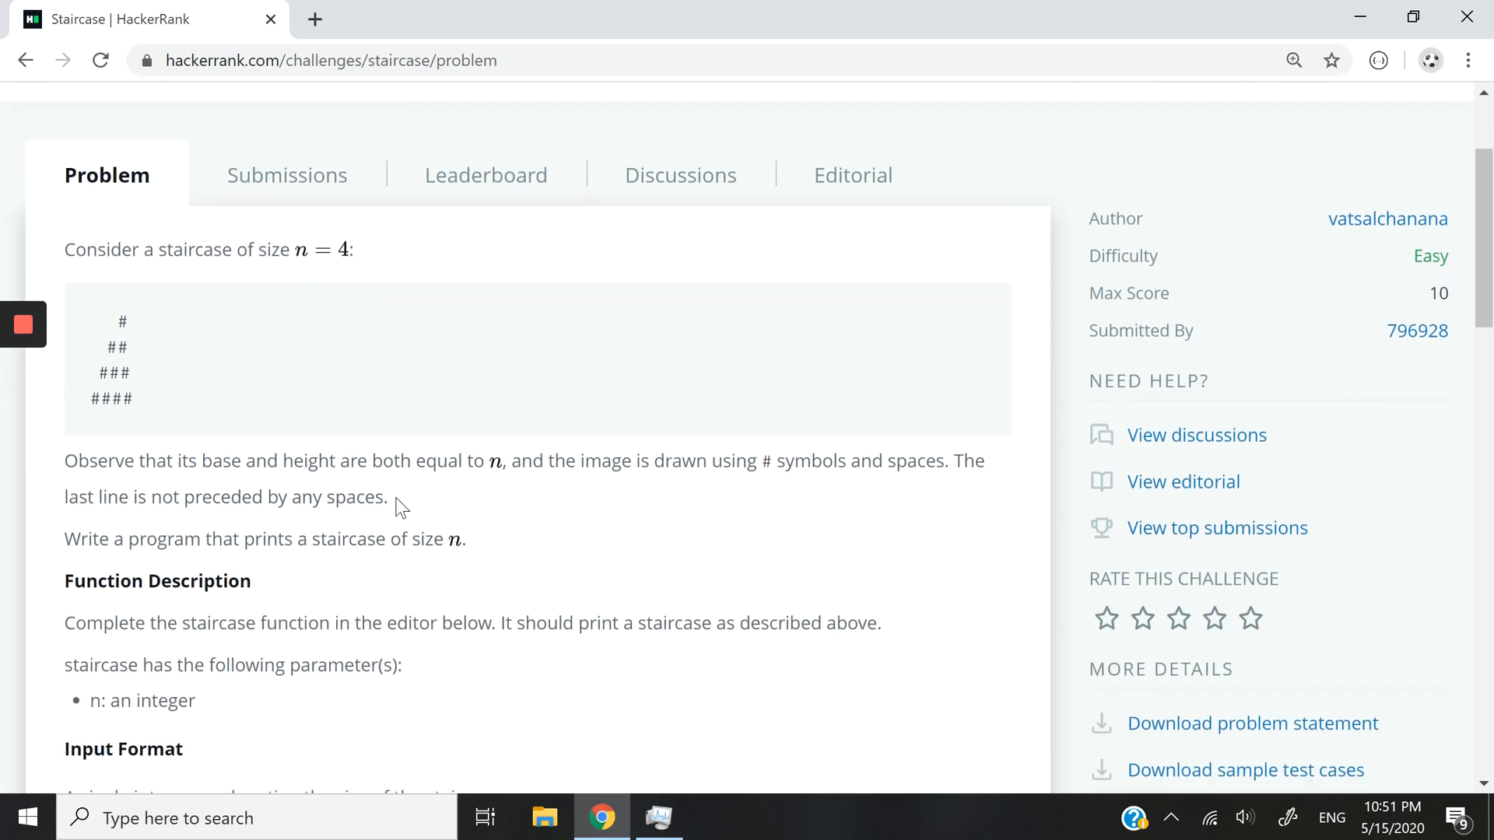
pyautogui.moveTo(167, 317)
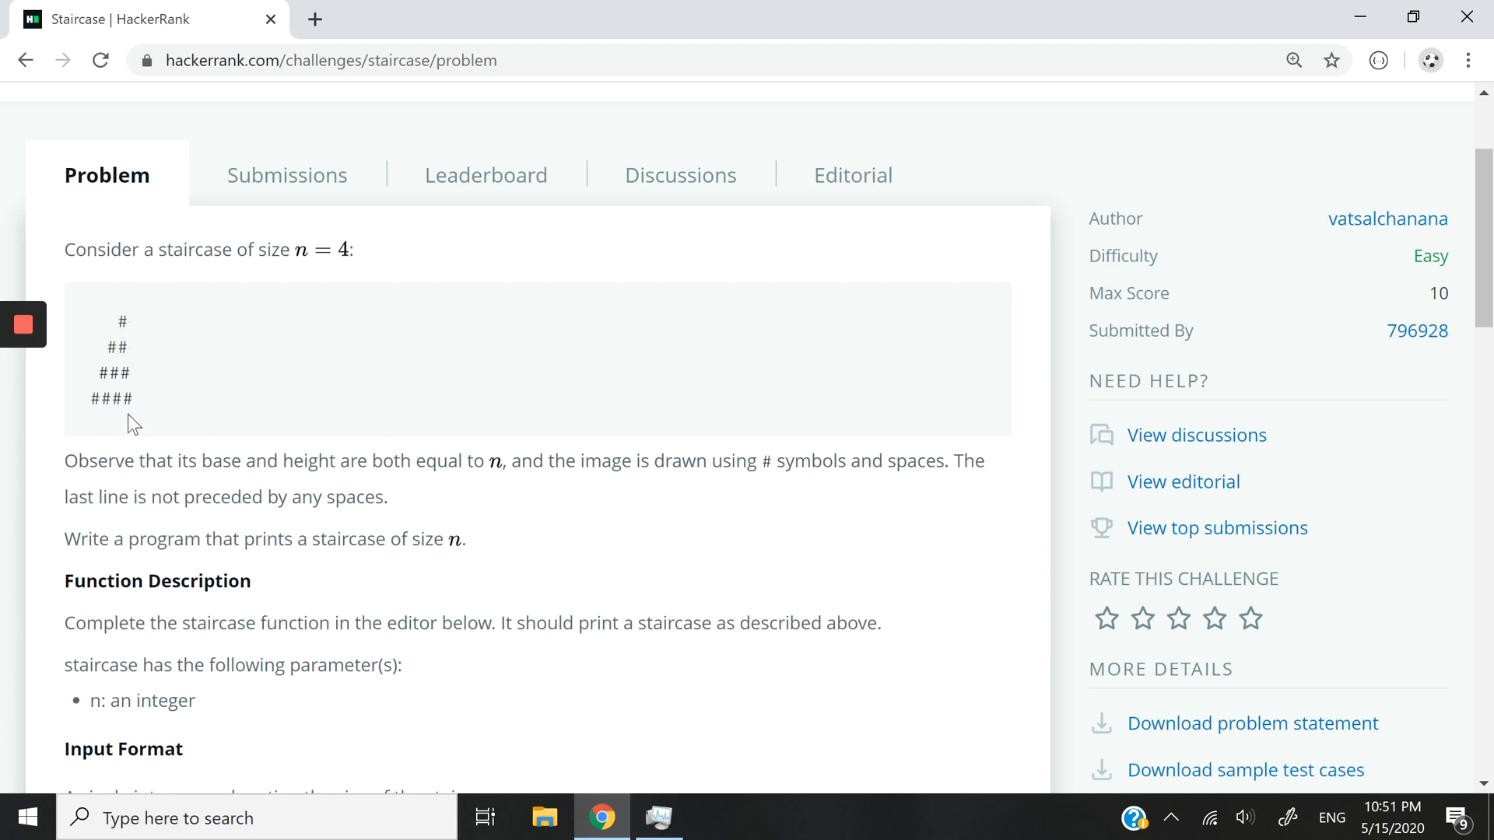
pyautogui.doubleClick(111, 398)
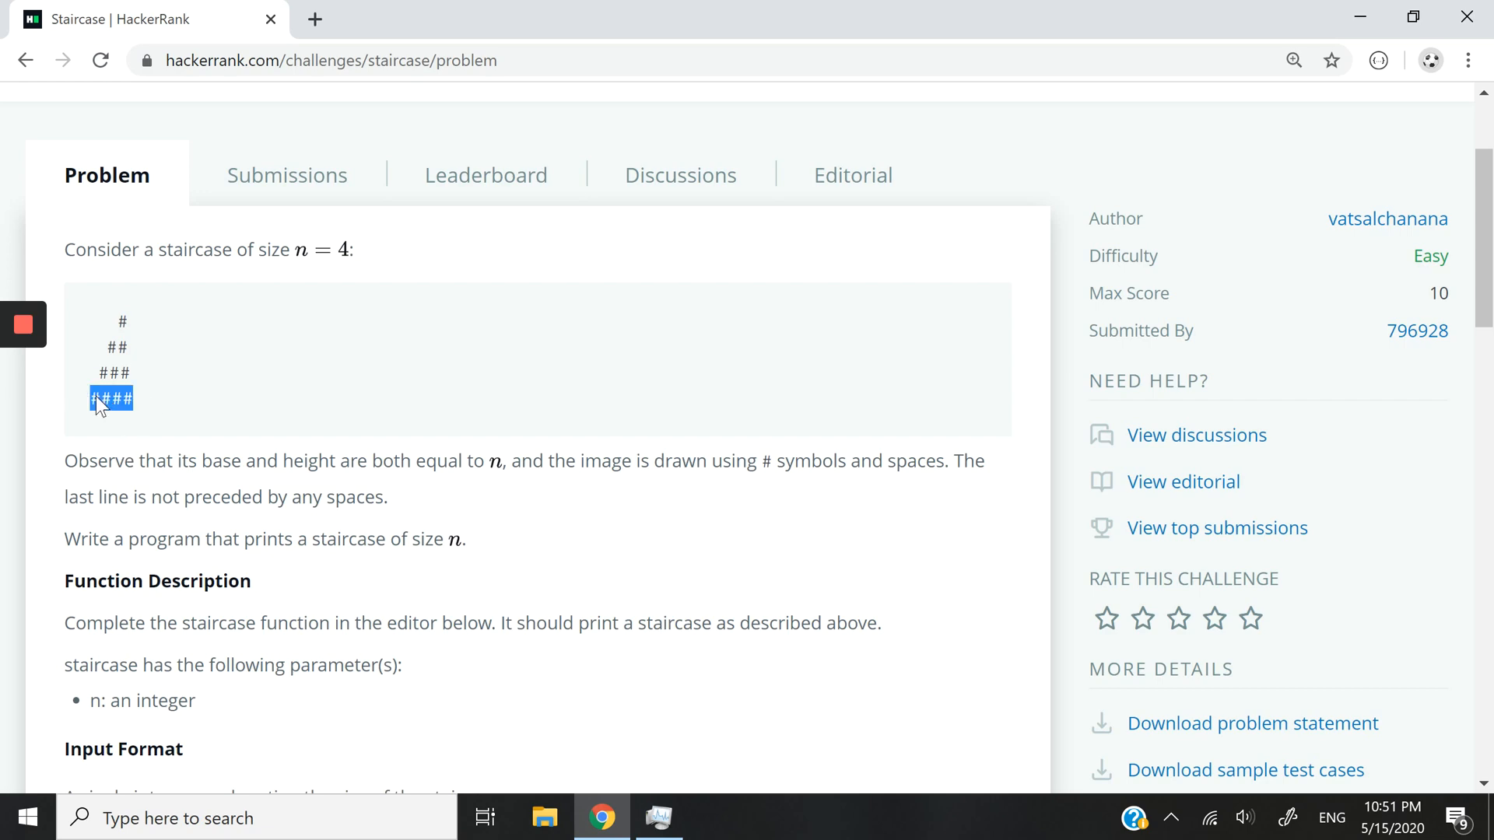
pyautogui.scroll(-3)
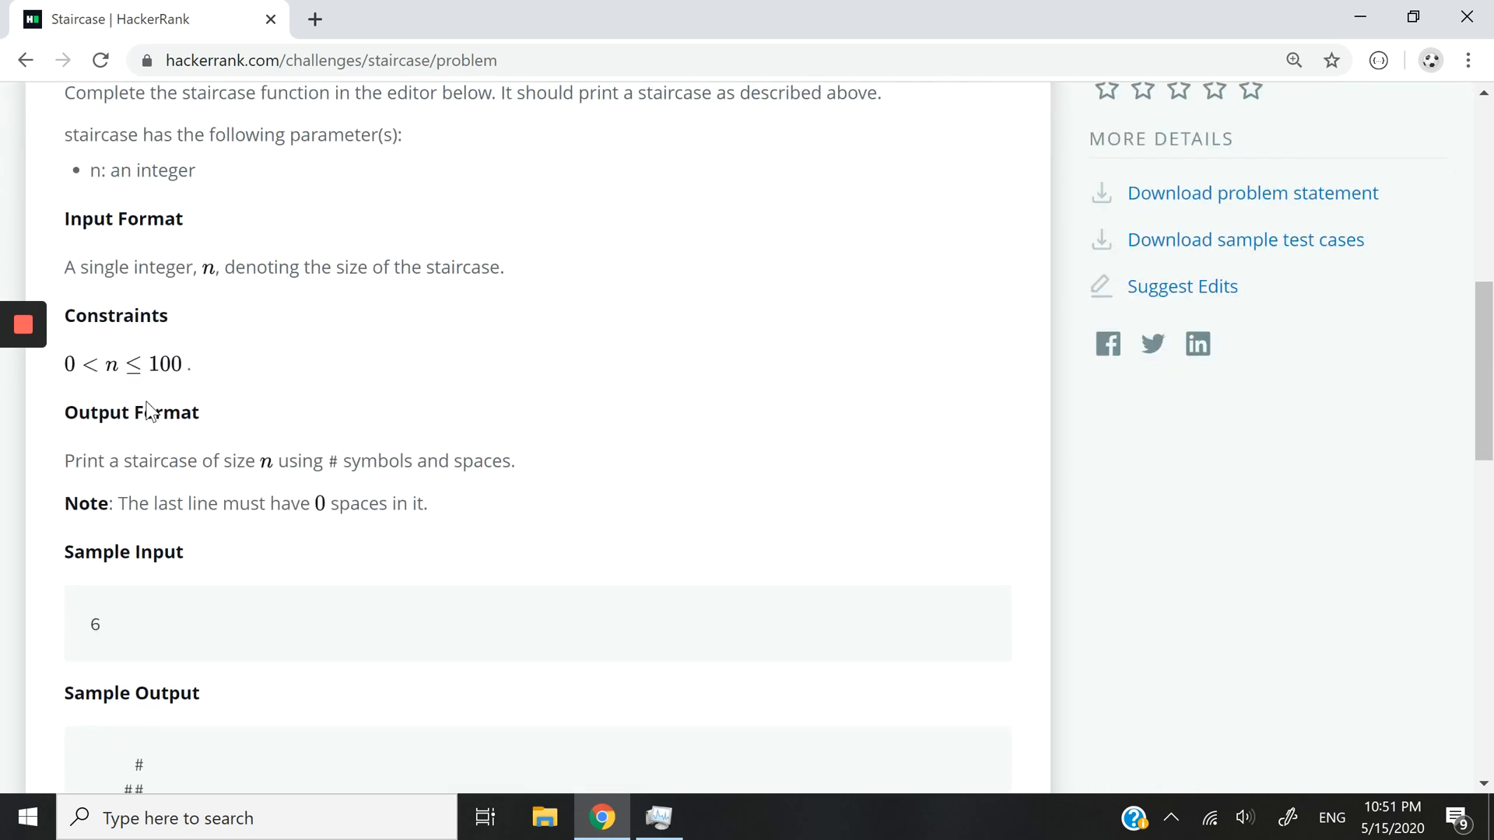
pyautogui.scroll(-3)
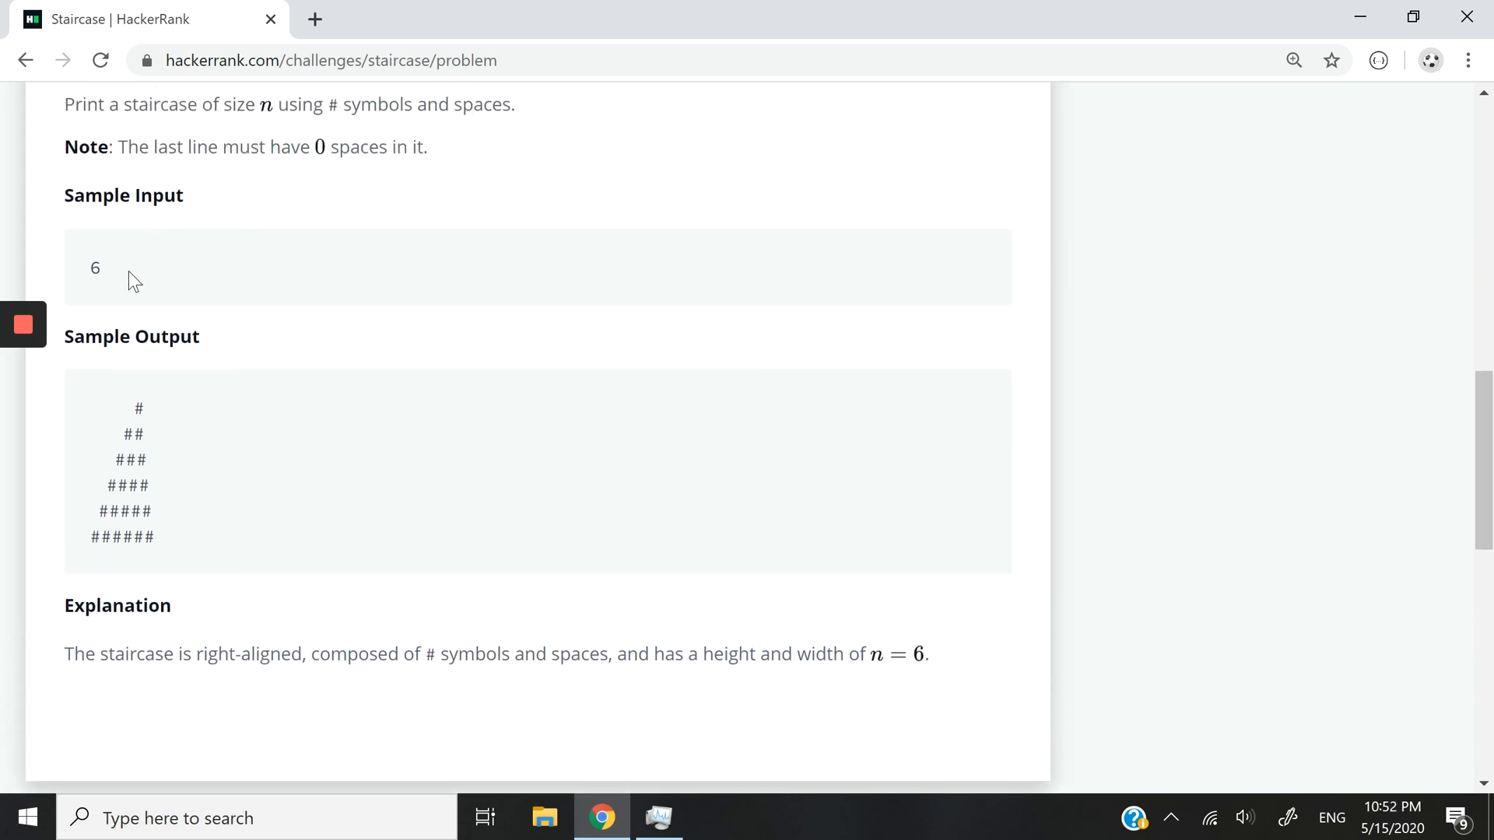
pyautogui.moveTo(162, 557)
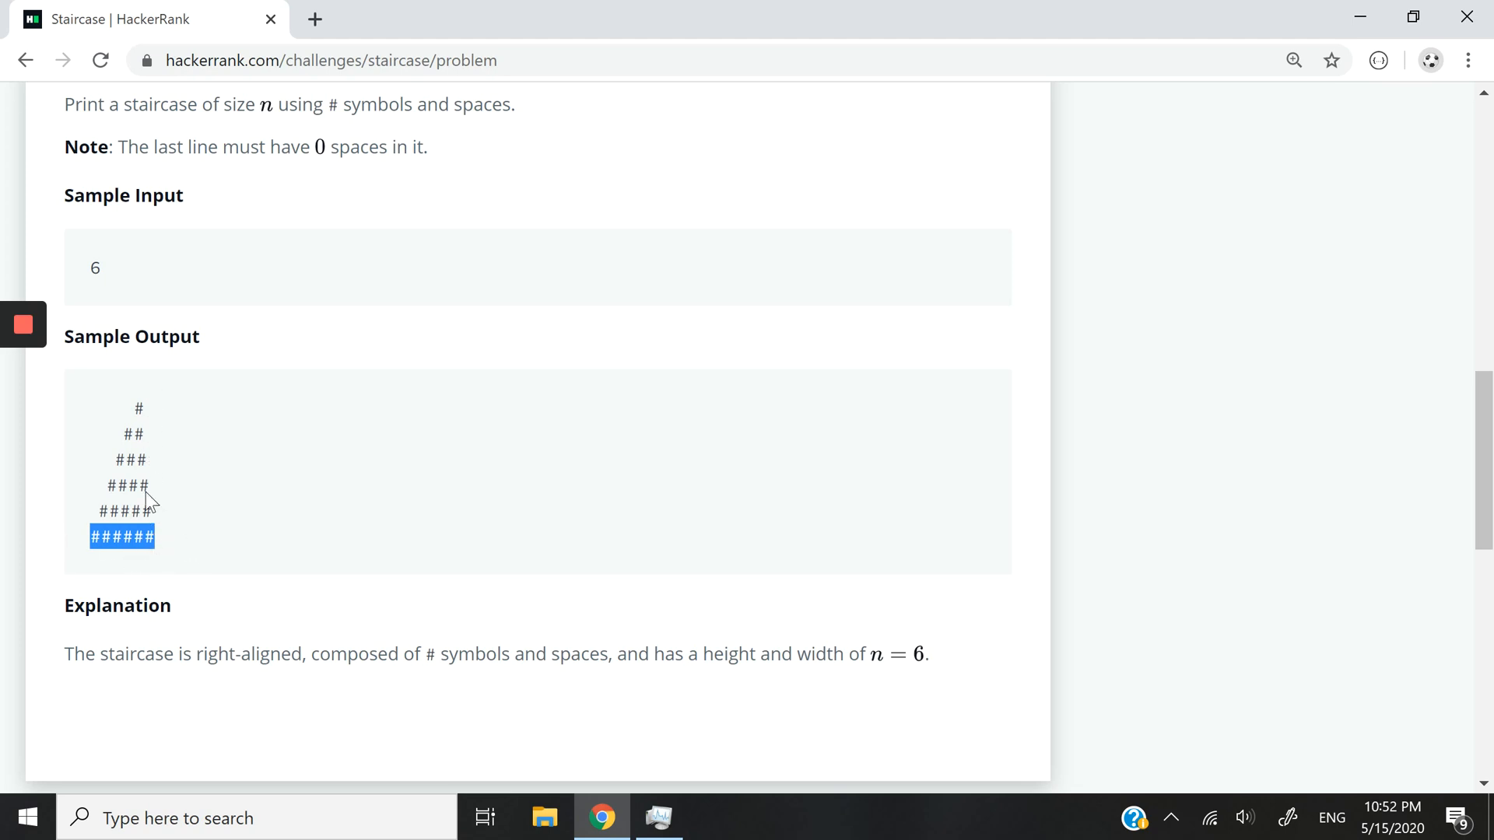
pyautogui.moveTo(148, 421)
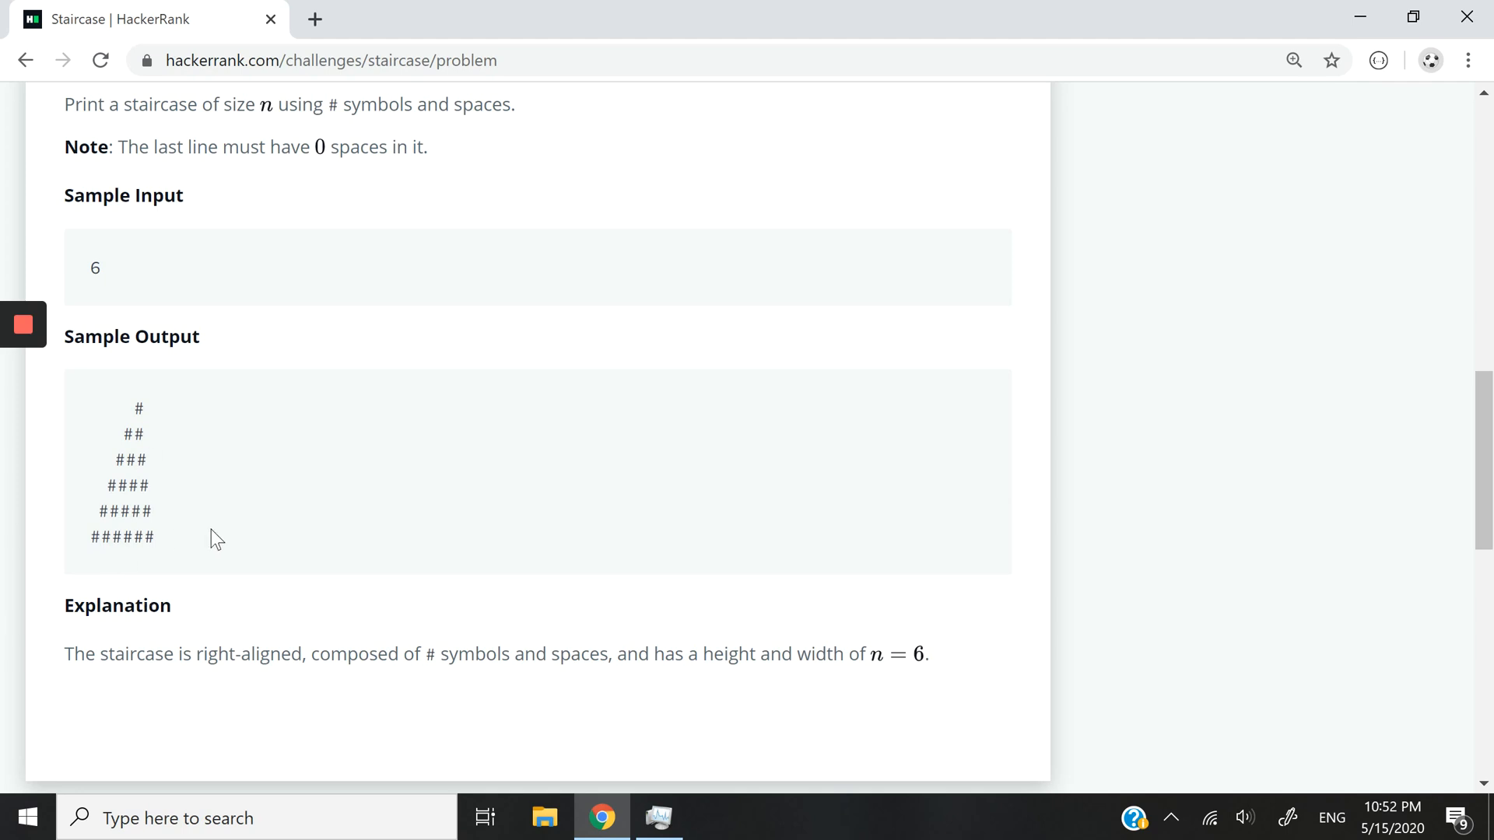
pyautogui.scroll(-3)
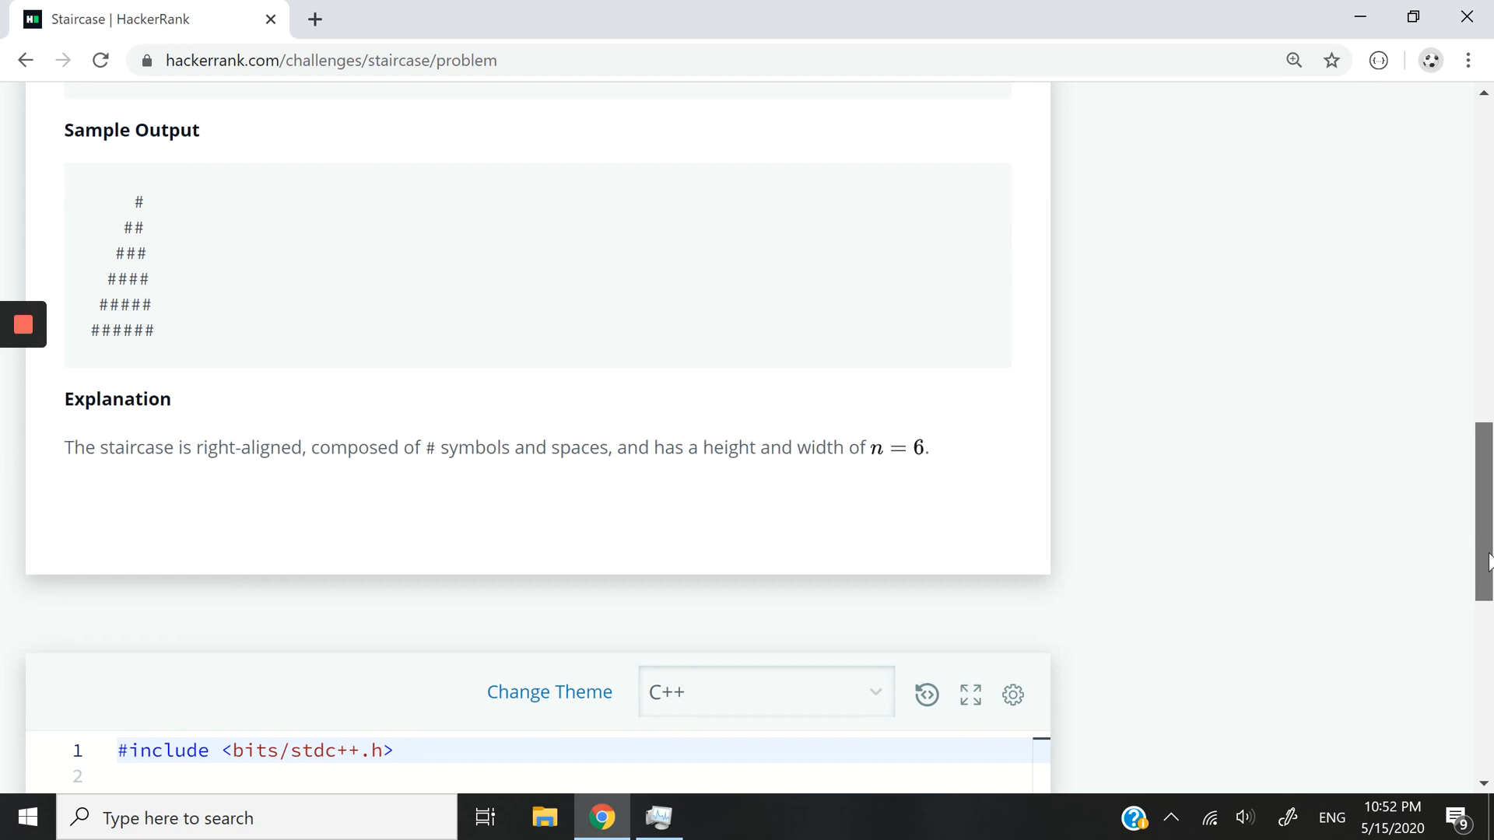
pyautogui.scroll(-3)
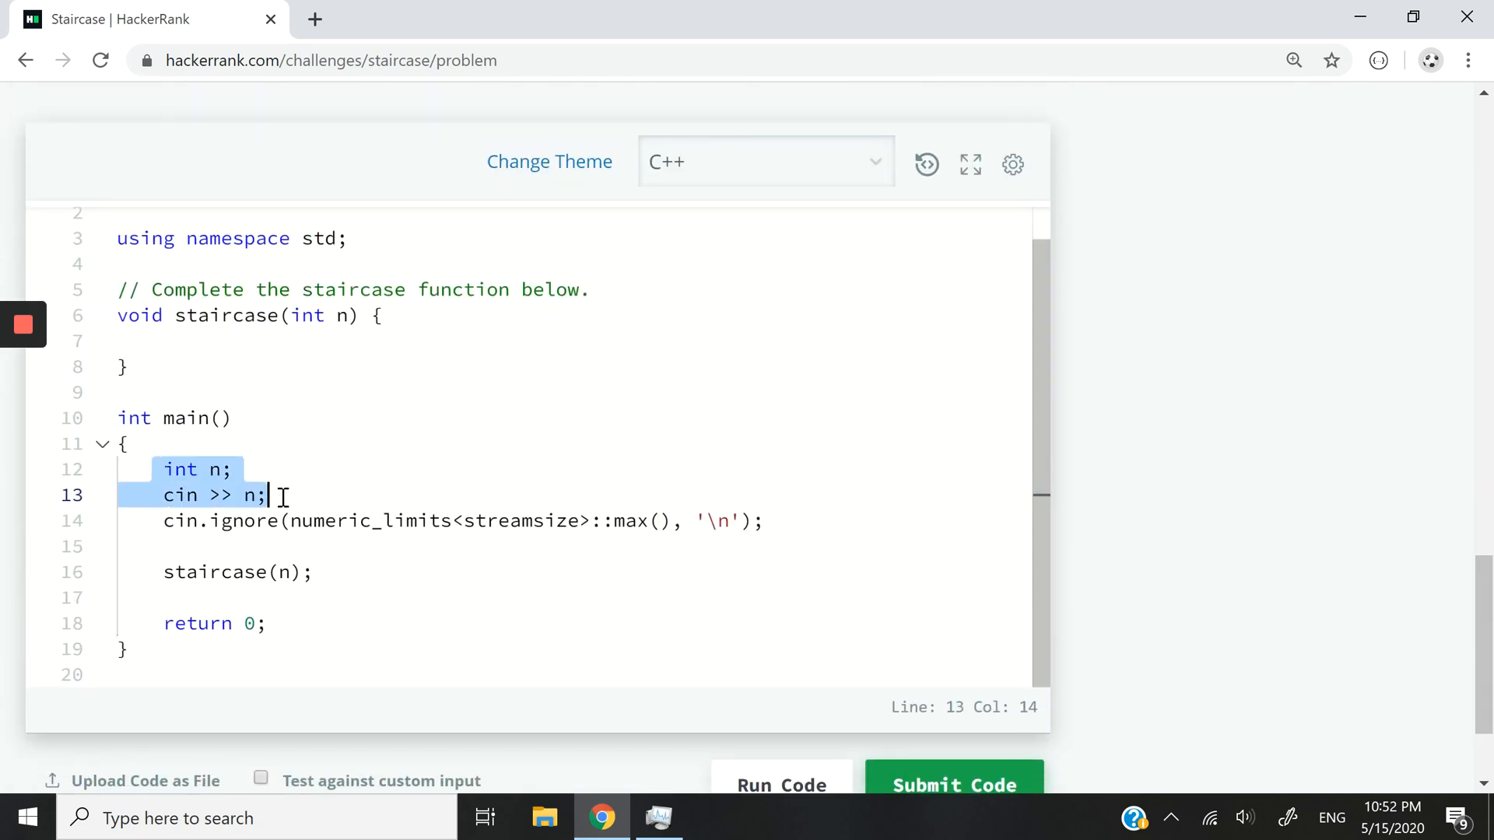
# Put the cursor in staircase() and switch the editor to full-screen beside the problem.
pyautogui.click(311, 495)
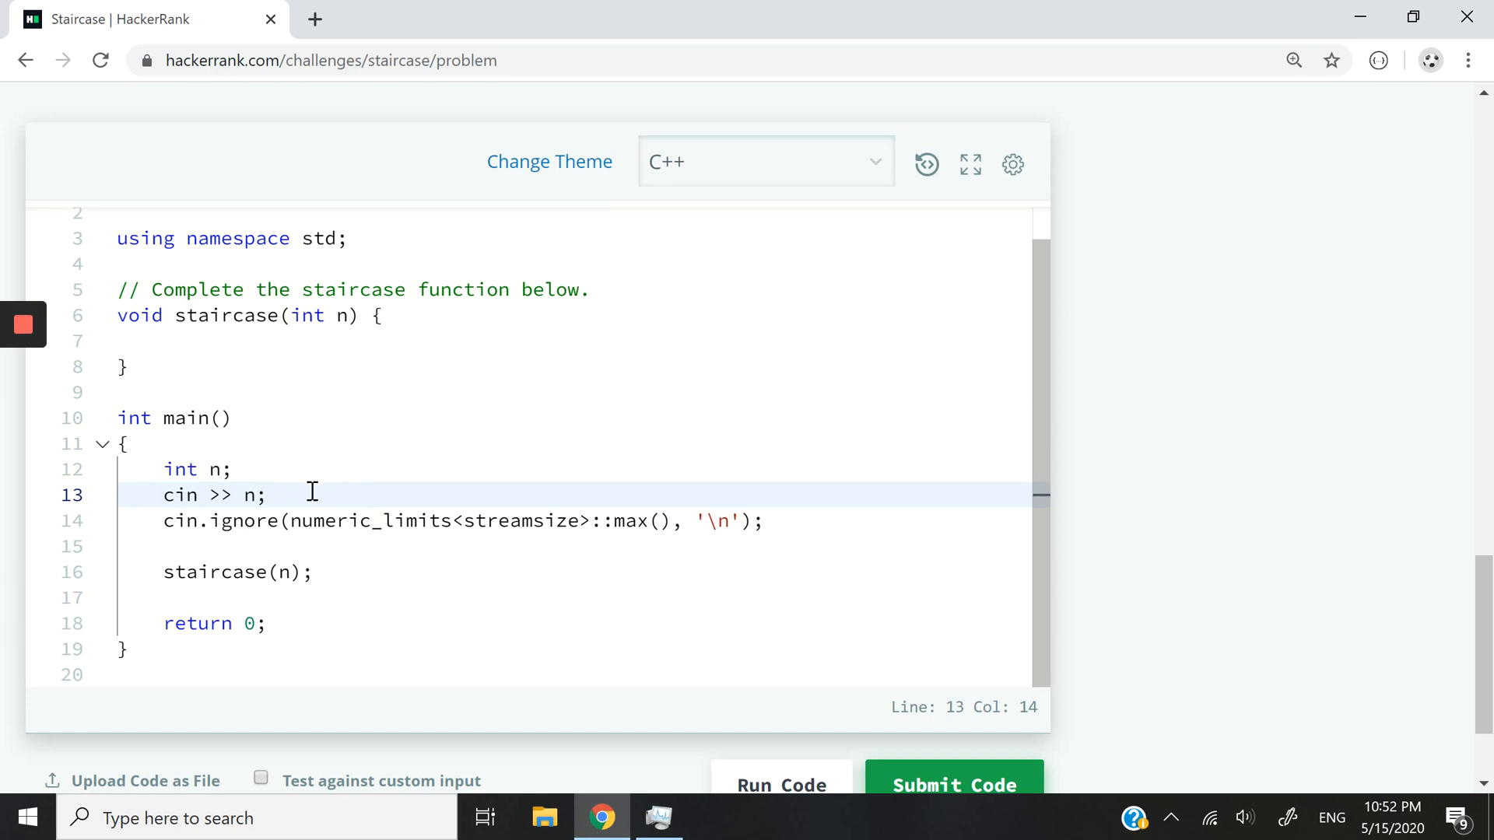
pyautogui.moveTo(346, 561)
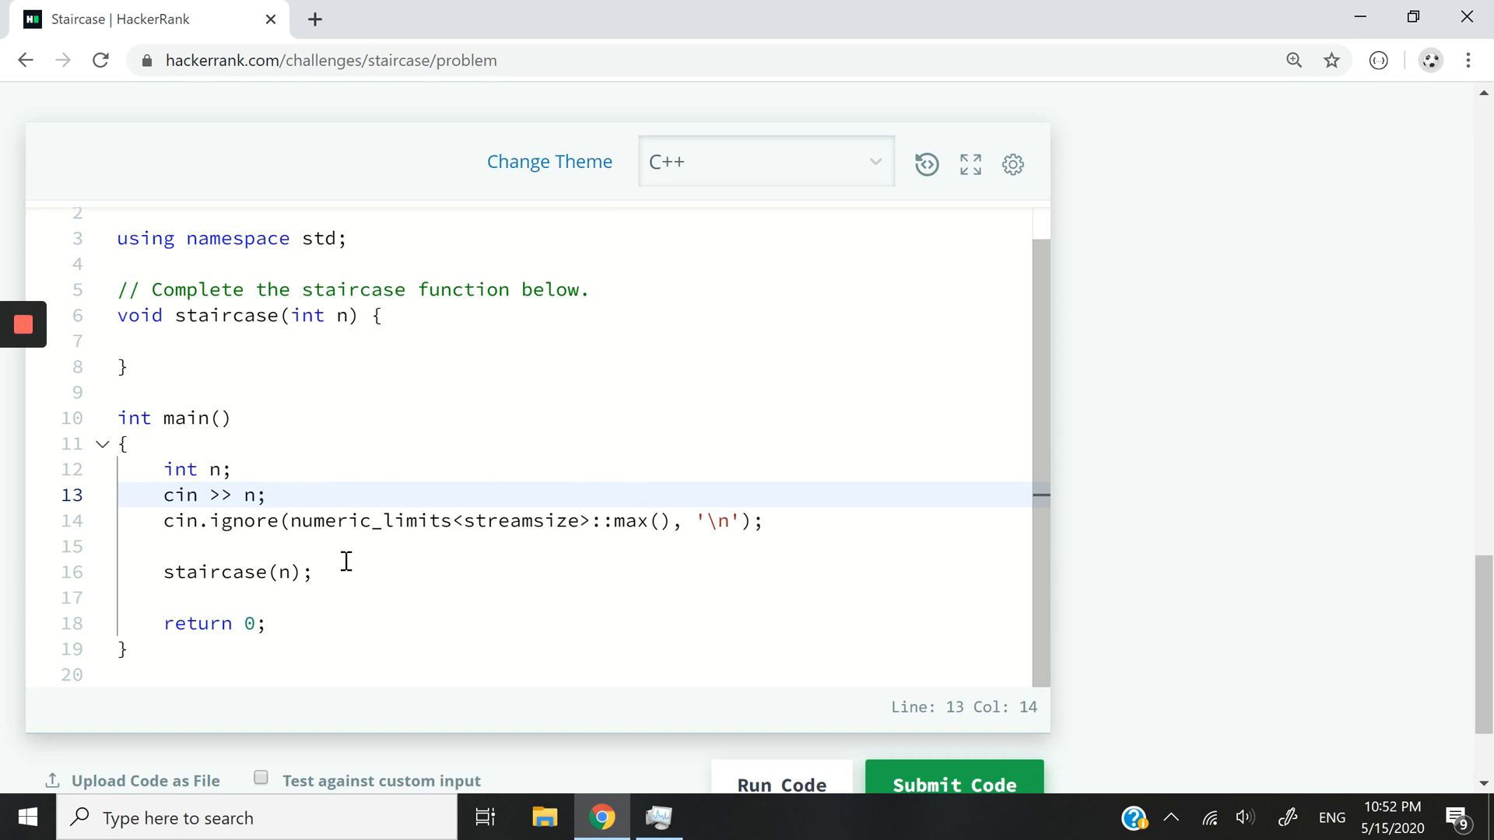
pyautogui.doubleClick(235, 571)
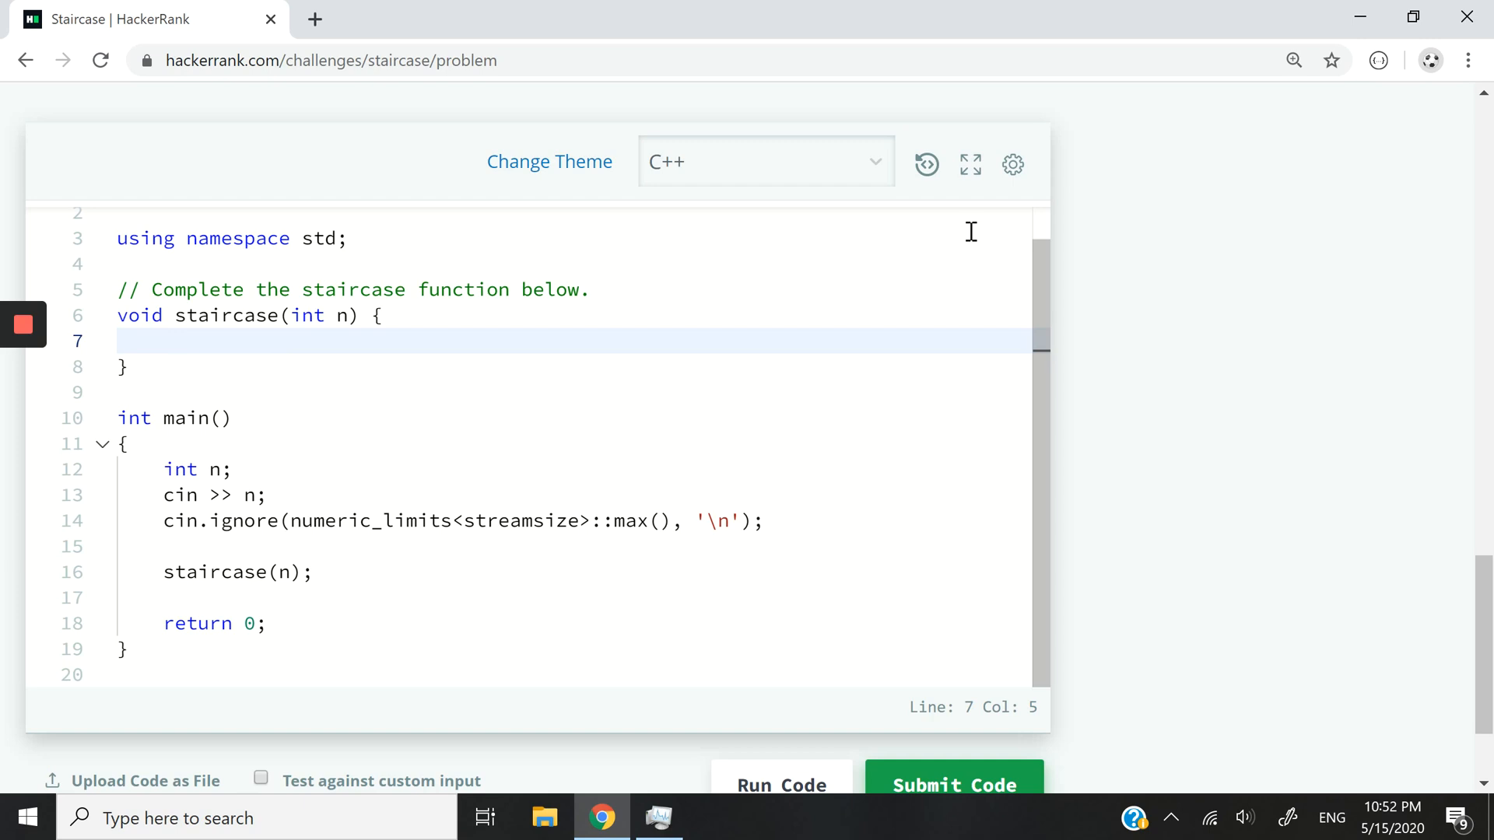
pyautogui.click(970, 164)
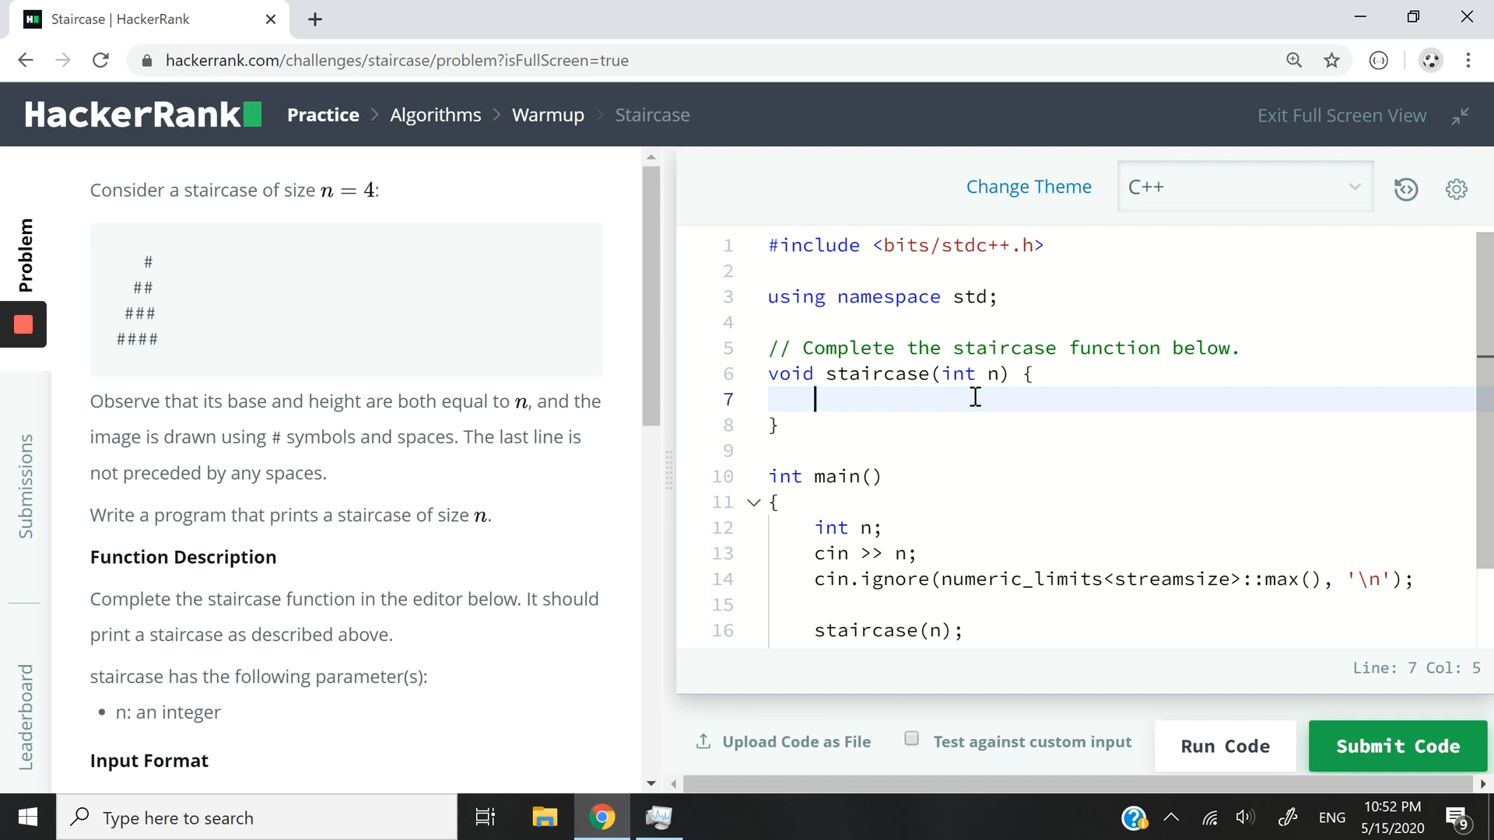
# Write a for loop with int i from 1 to n, starting cout << inside it.
pyautogui.write('for')
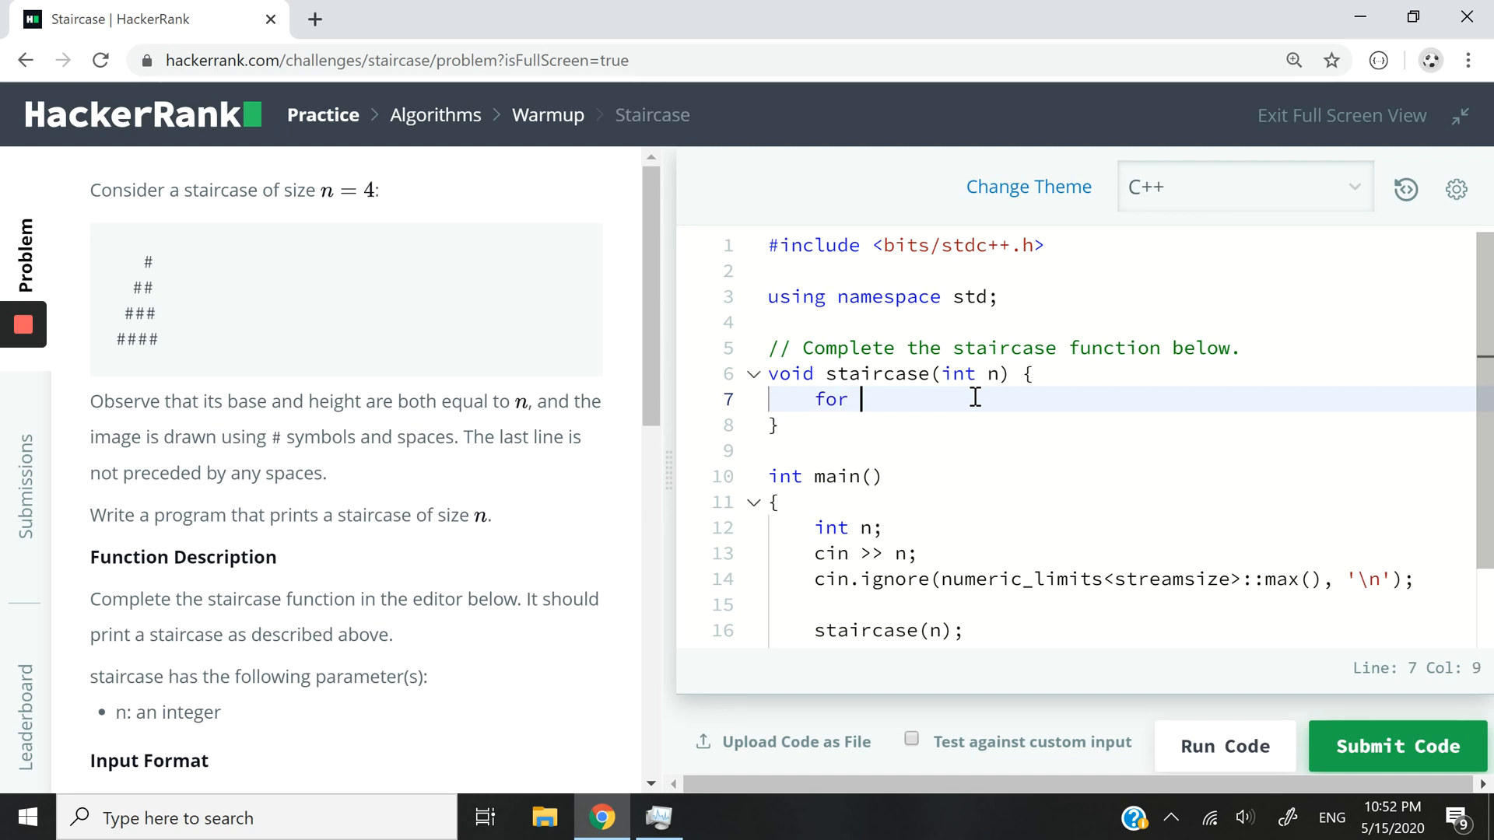
pyautogui.write('(')
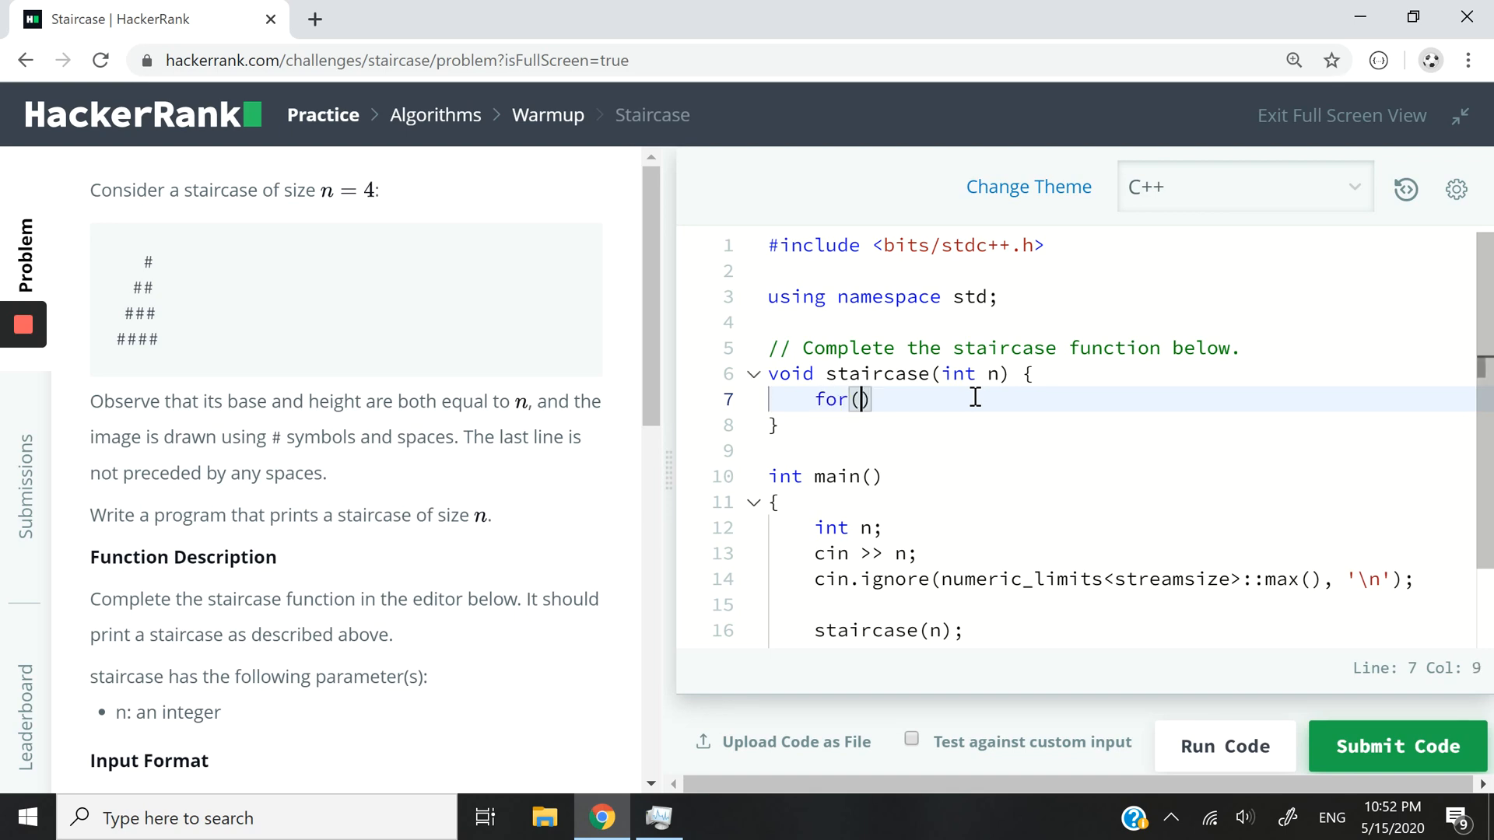
pyautogui.write('int i = 1; i < n; ++i')
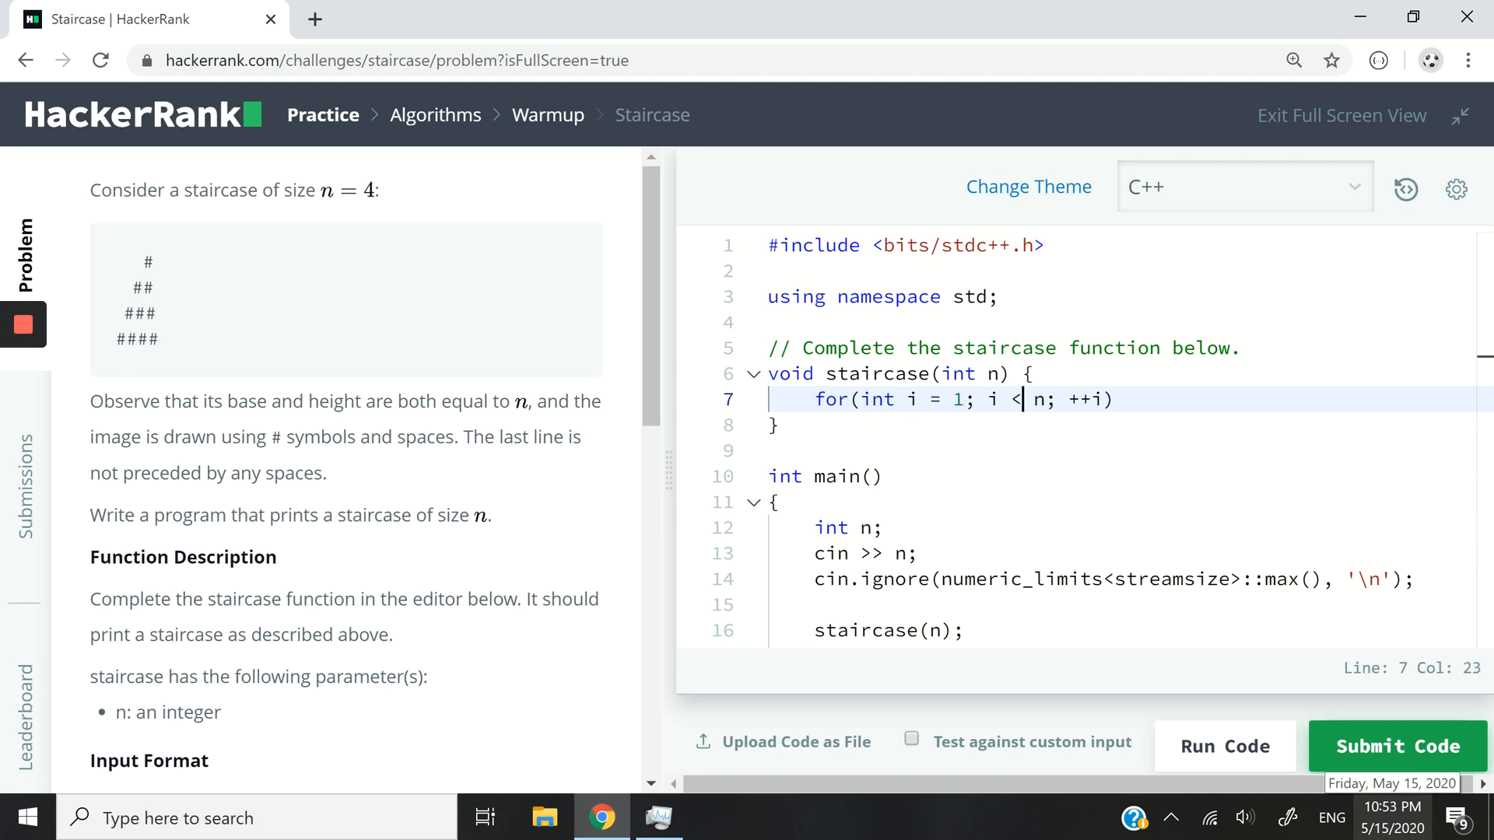
pyautogui.write('=')
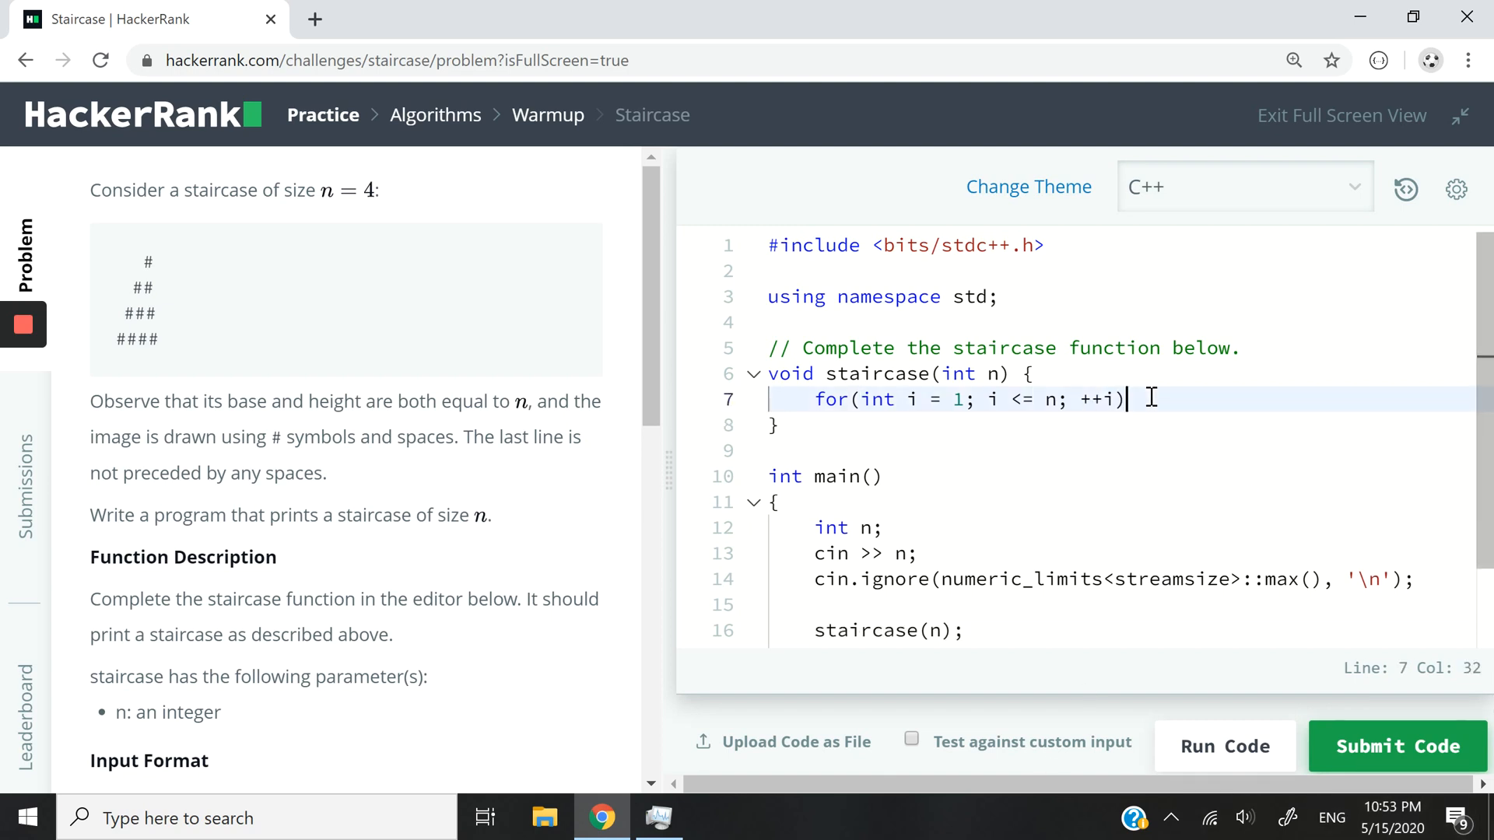
pyautogui.write('{}')
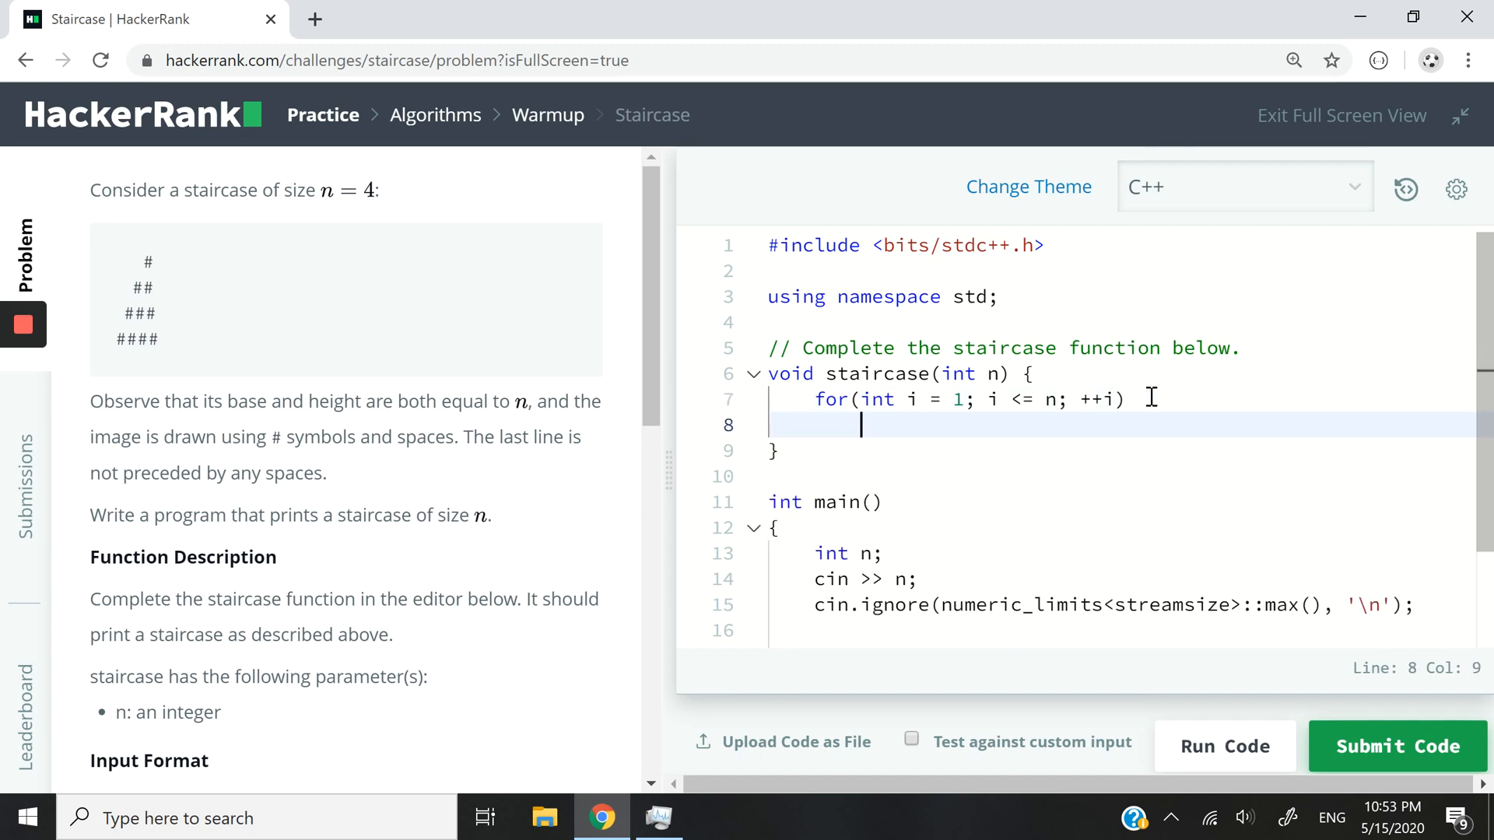
pyautogui.write('cout <')
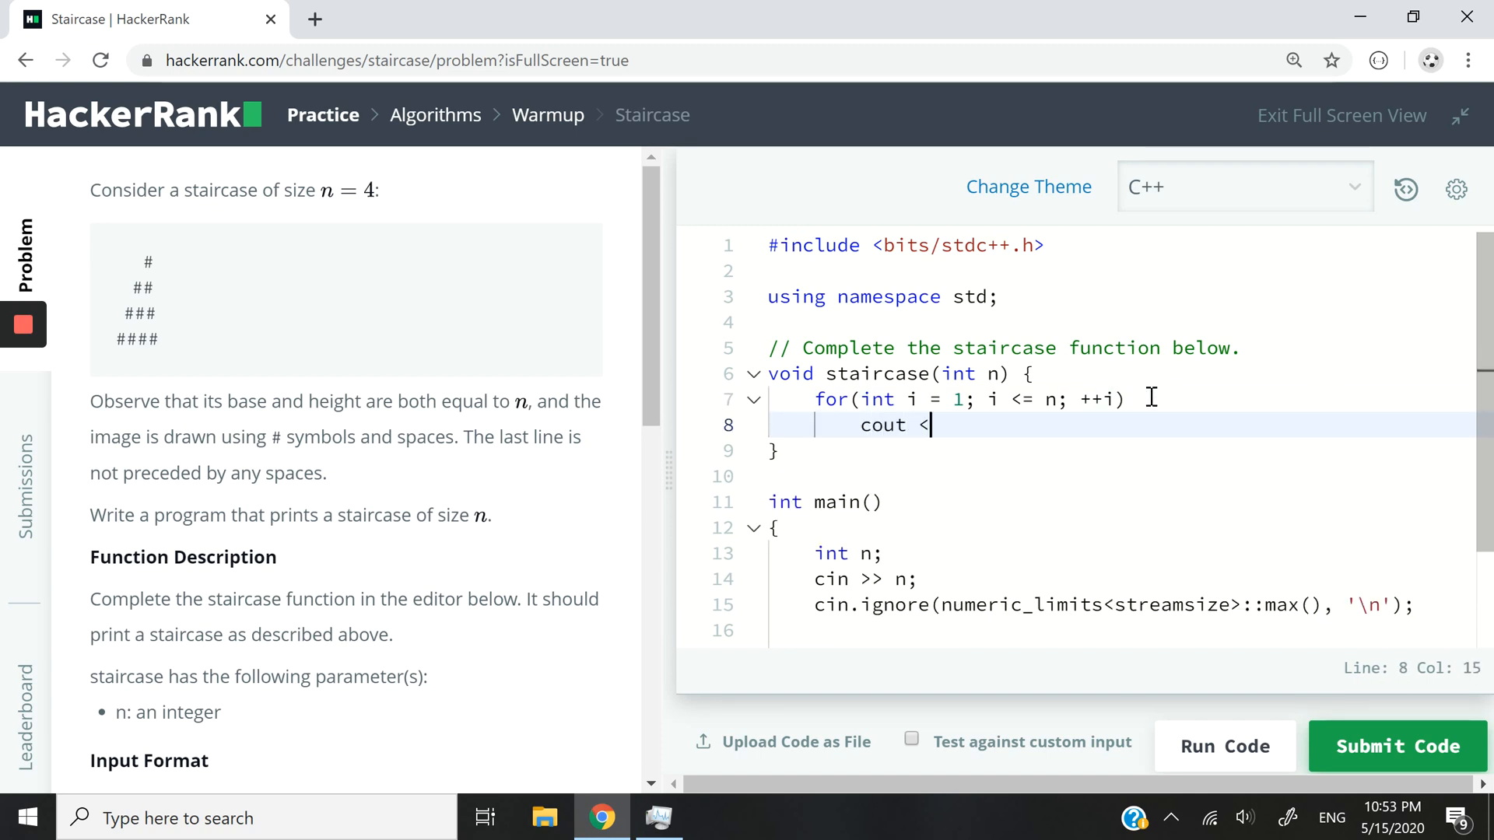
pyautogui.write('<')
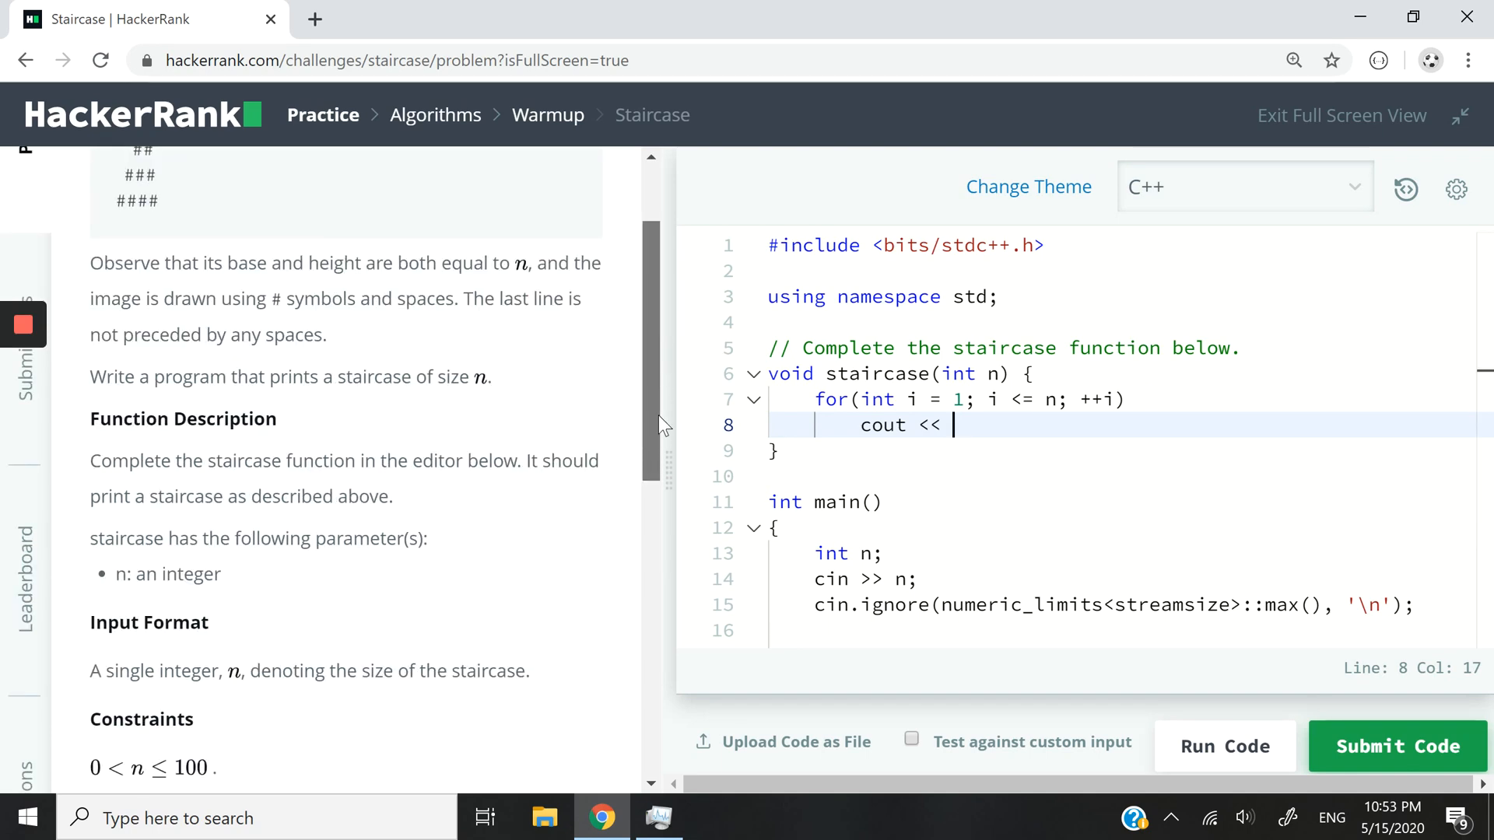
# Extend the loop's output line to cout << setw(n) << right, highlighting setw(n).
pyautogui.scroll(-3)
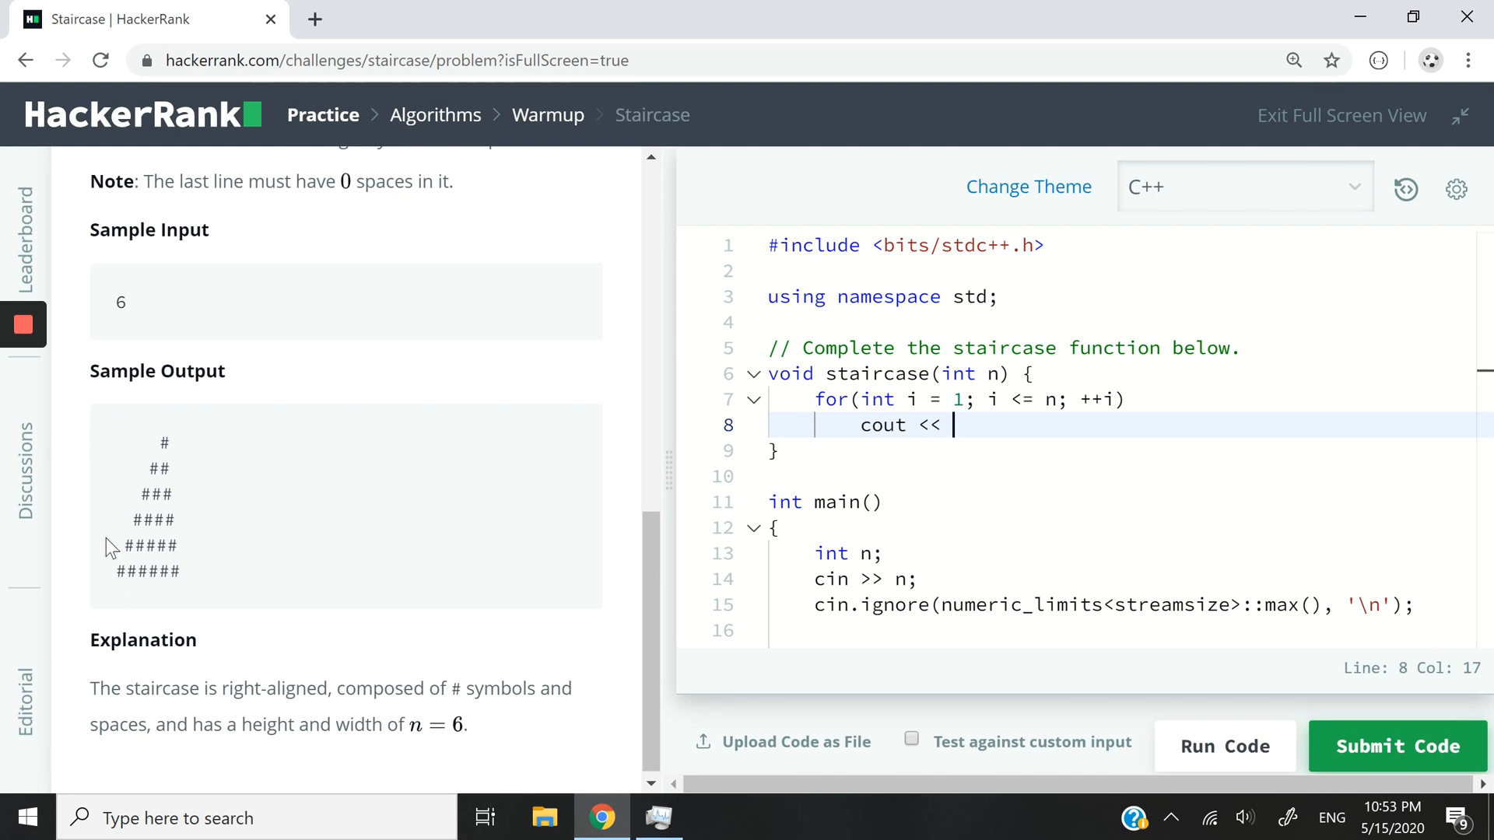
pyautogui.moveTo(195, 448)
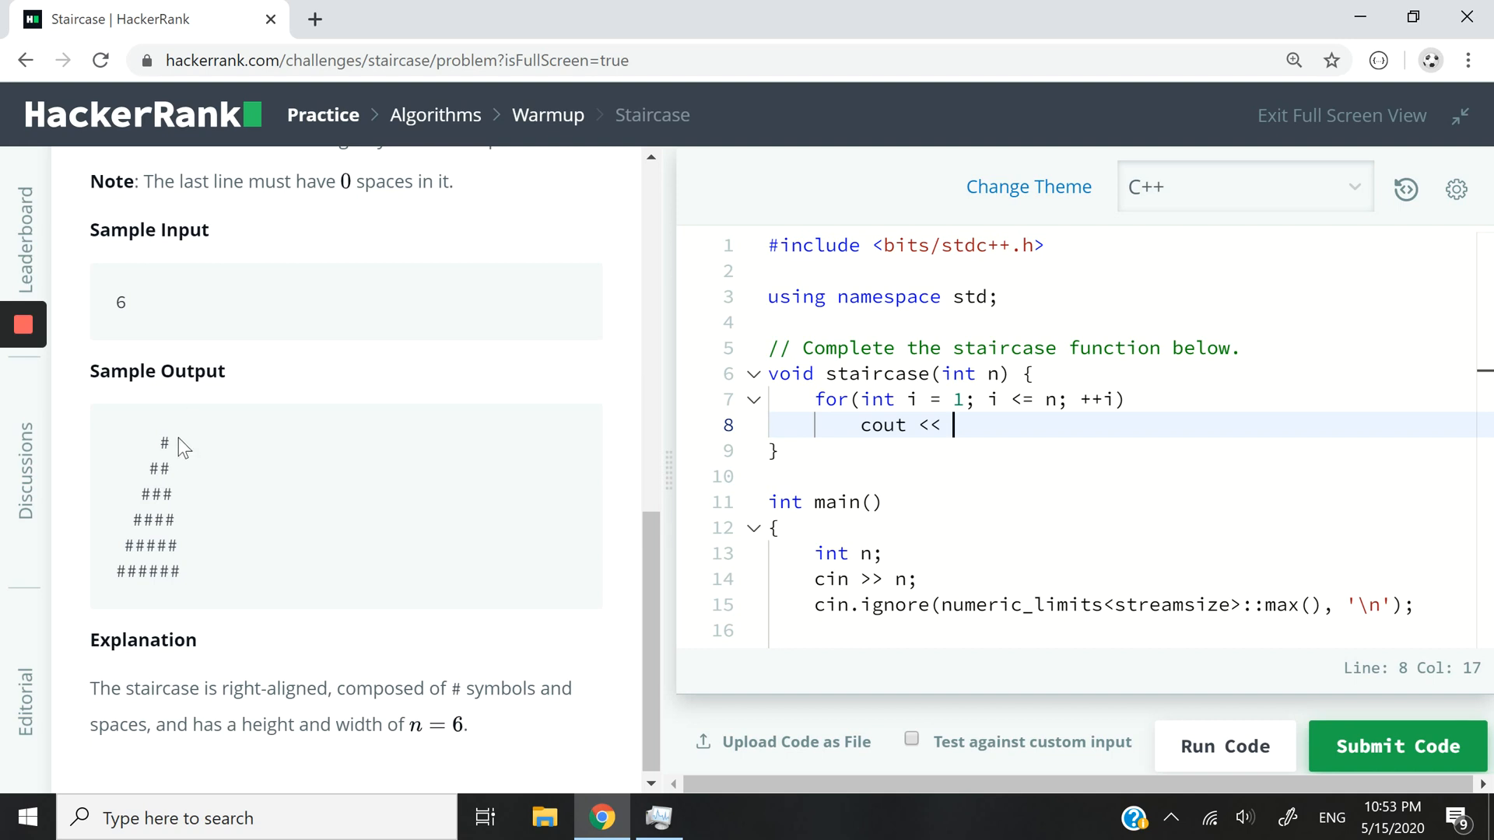
pyautogui.write('s')
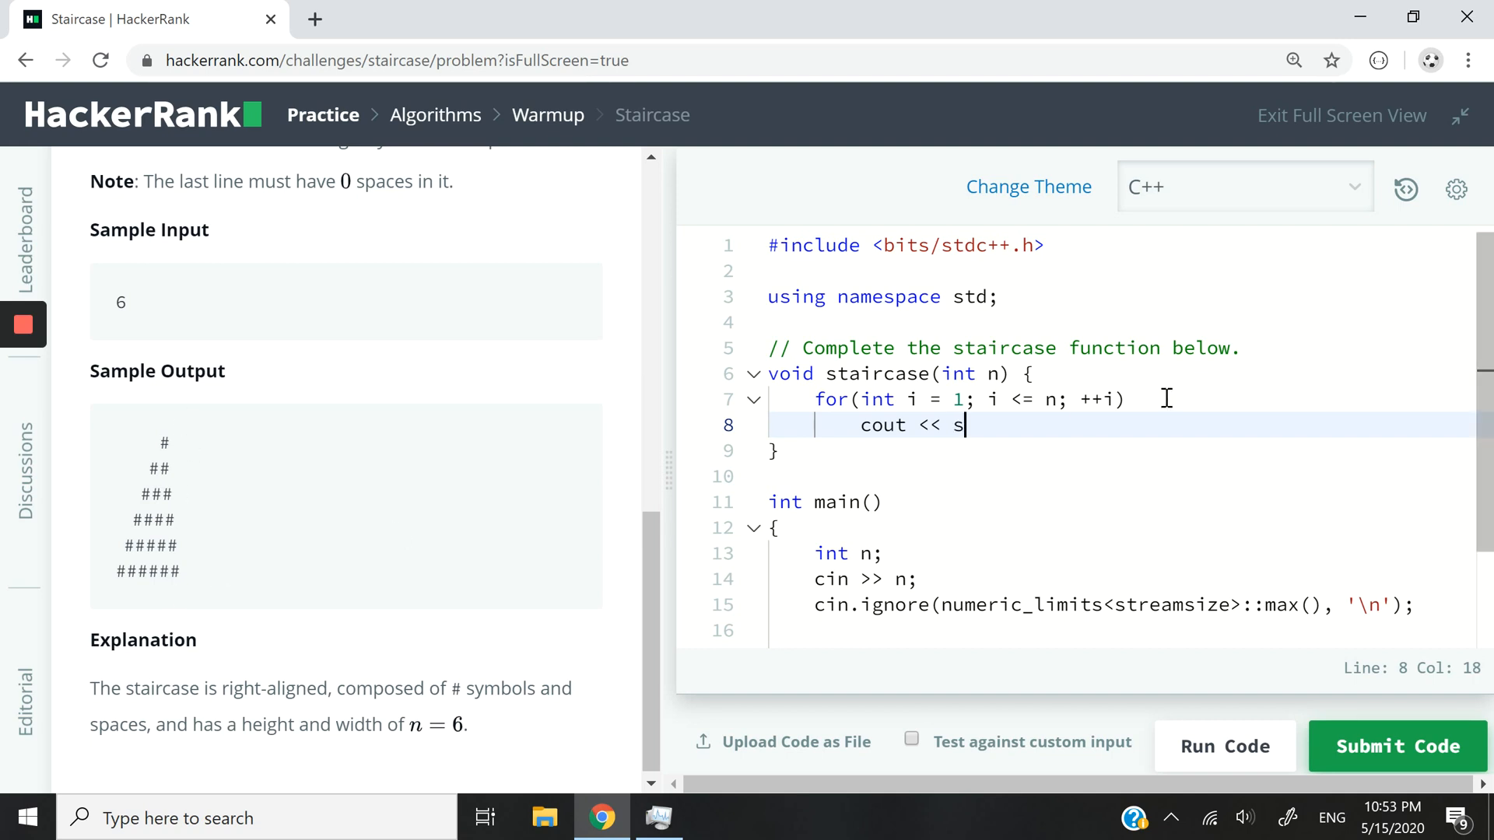
pyautogui.write('etw(n)')
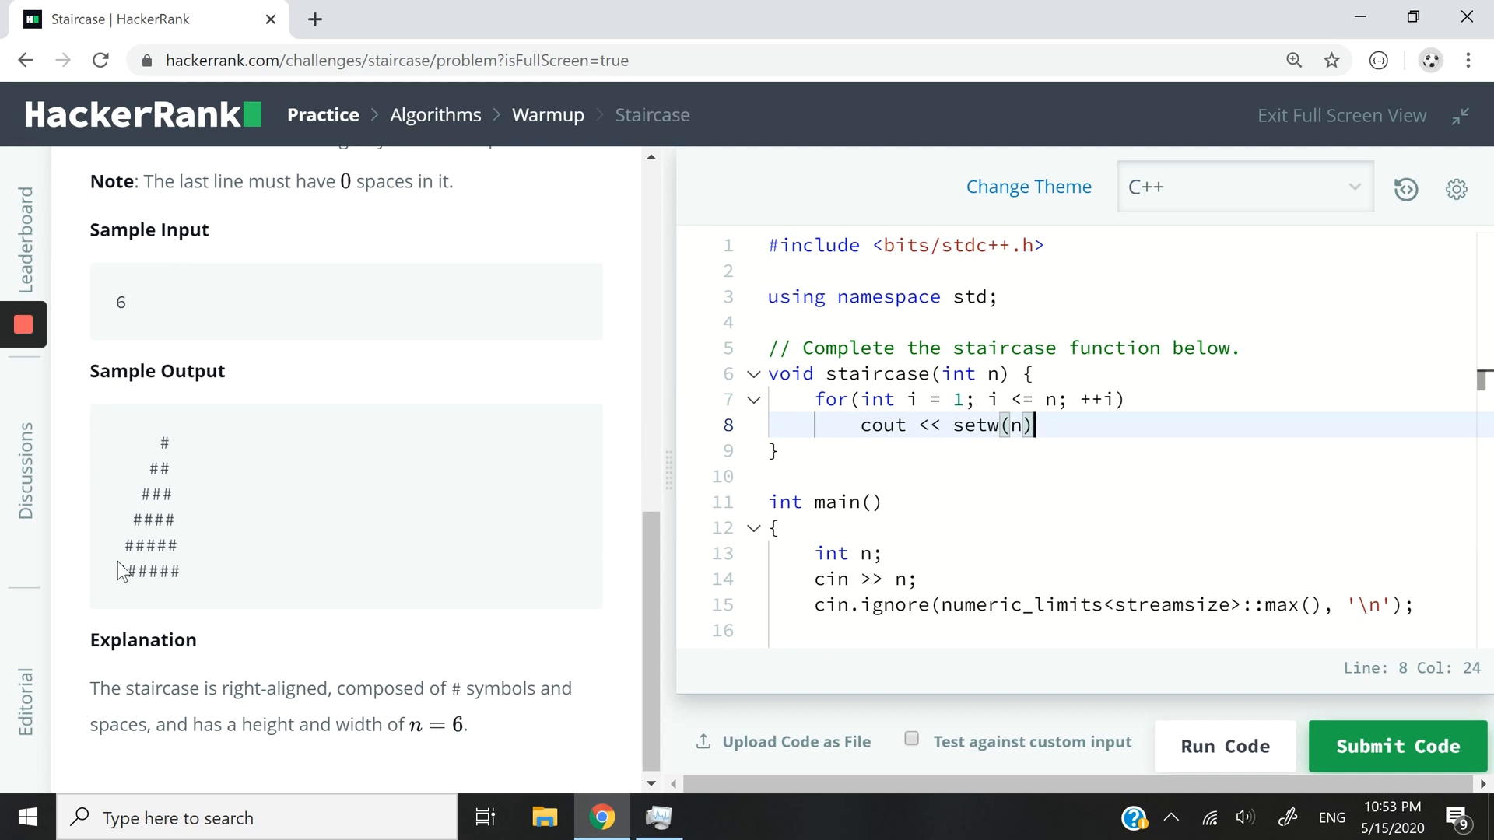
pyautogui.moveTo(116, 582)
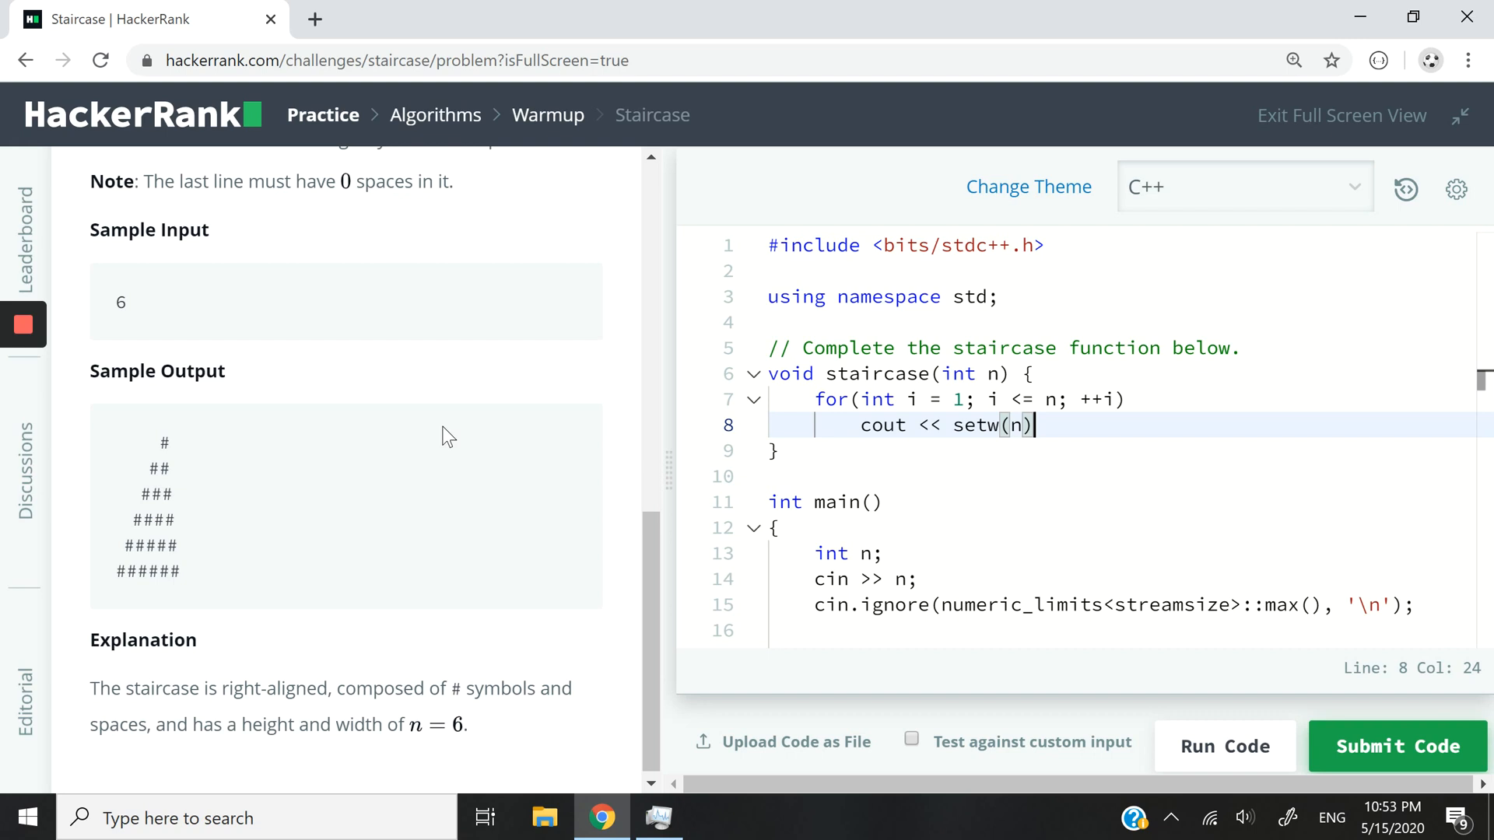
pyautogui.moveTo(186, 558)
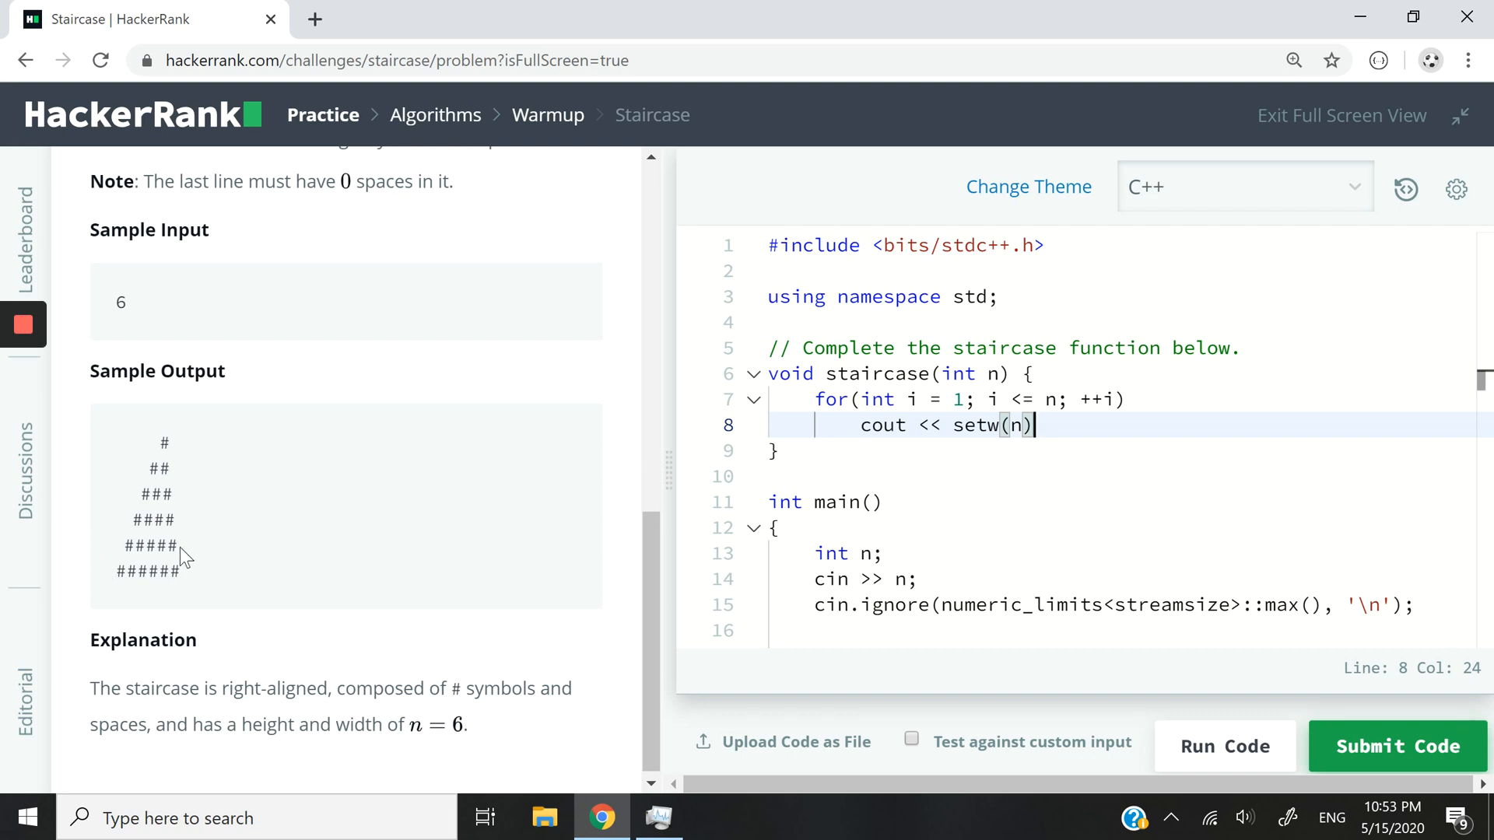
pyautogui.write('<<')
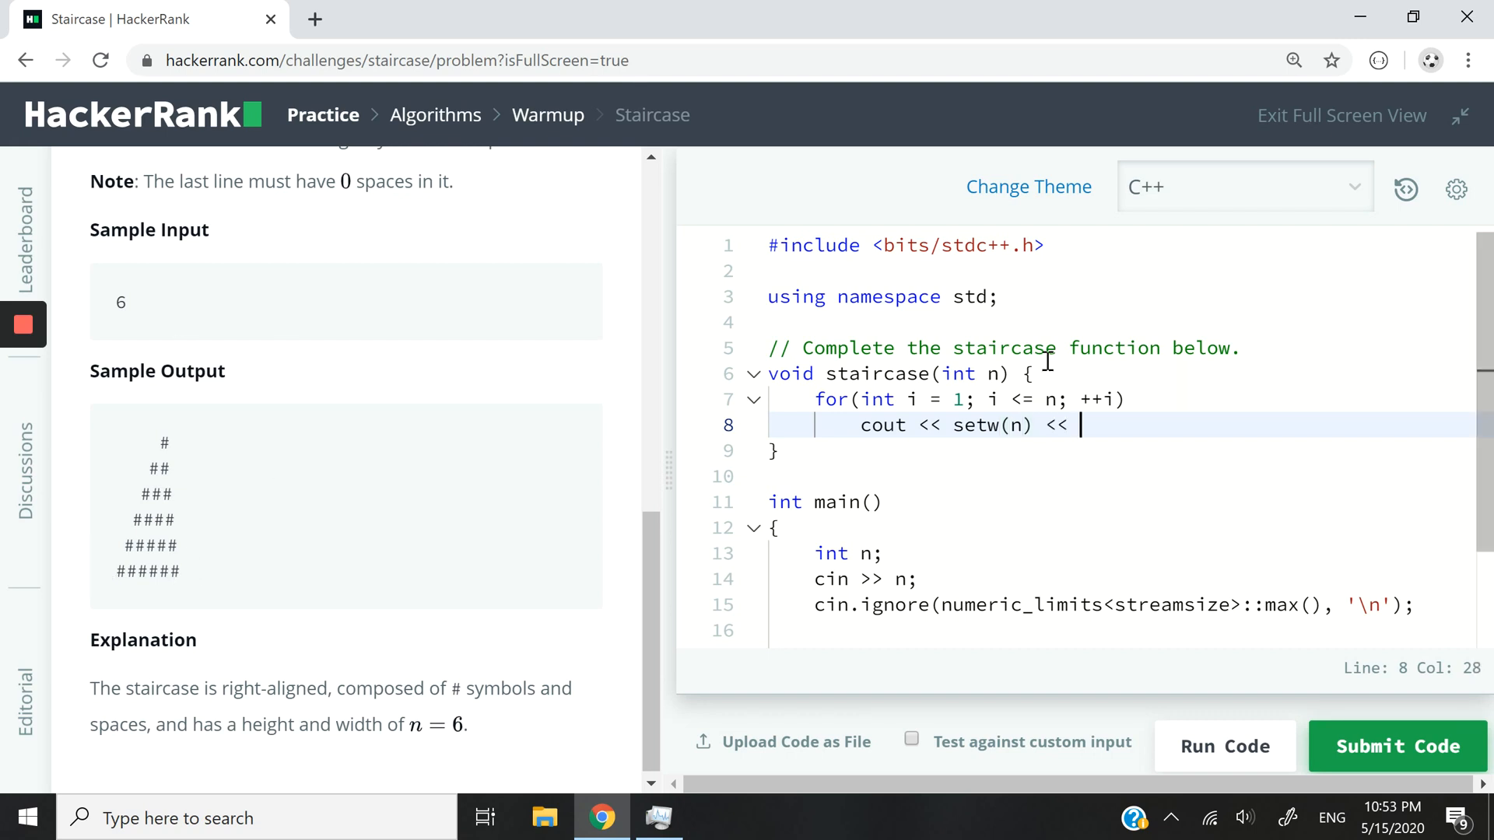
pyautogui.write('right')
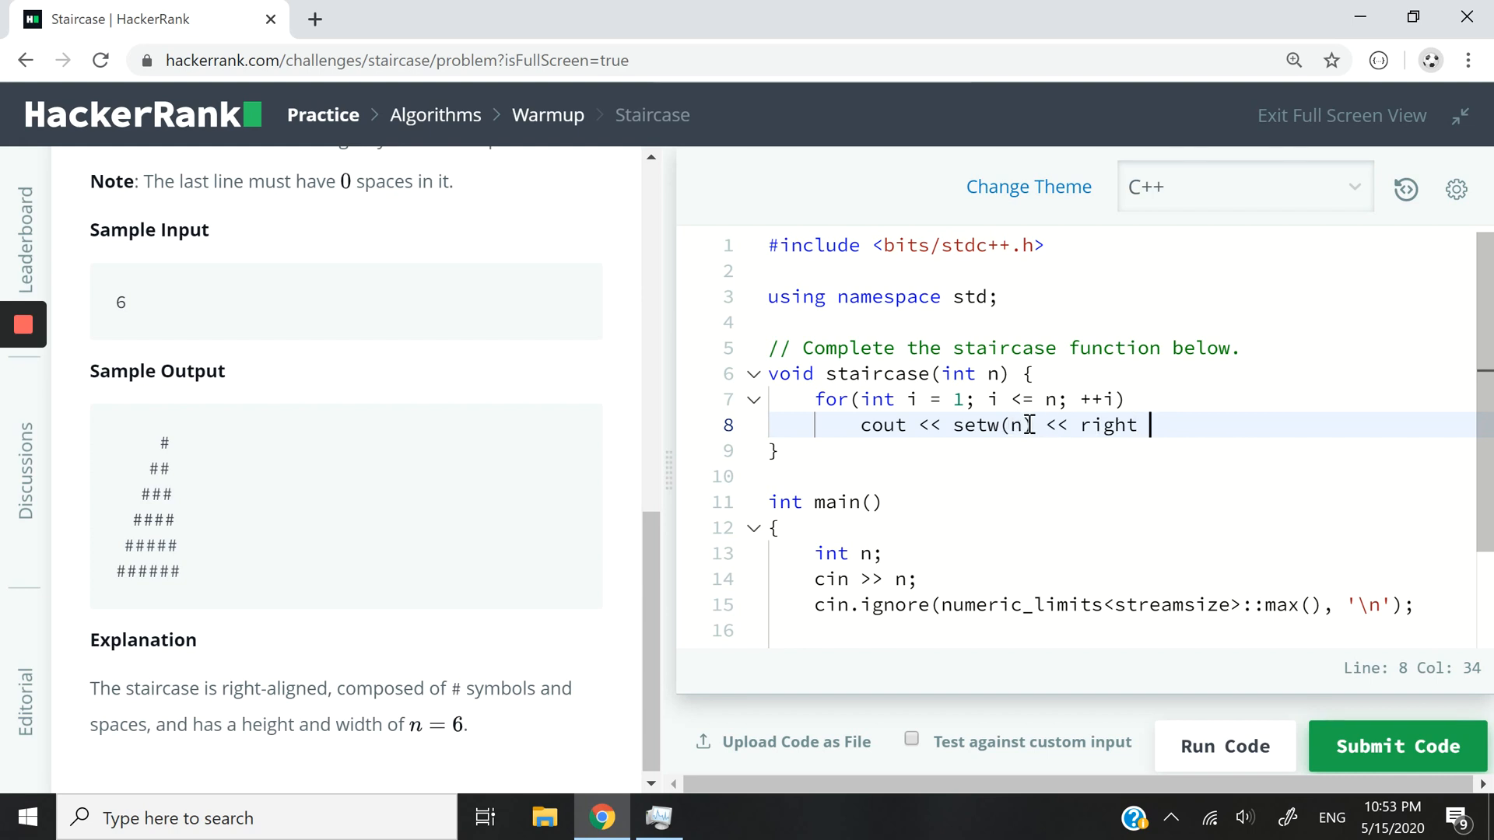
pyautogui.doubleClick(991, 425)
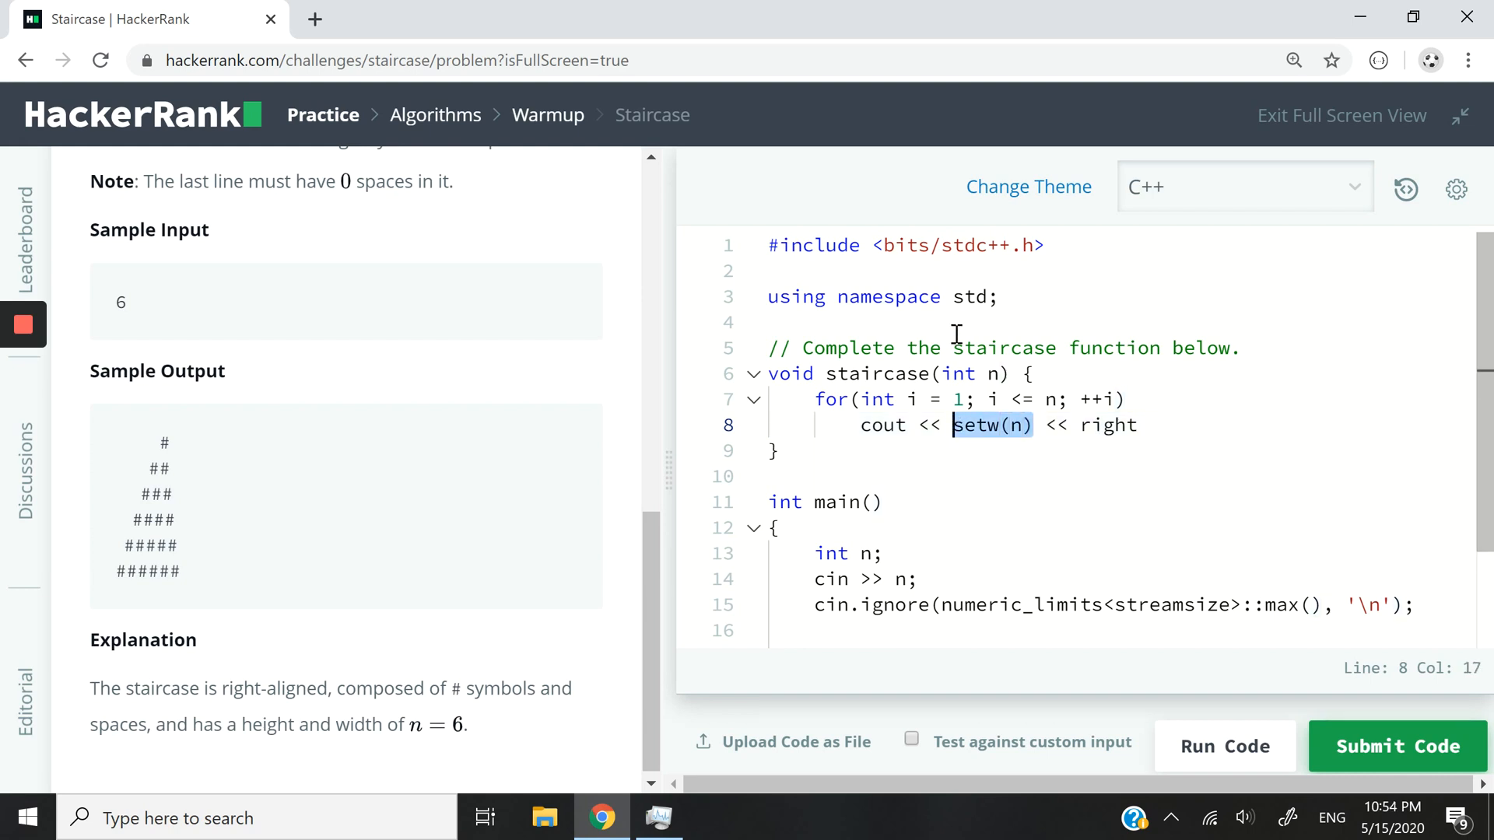
pyautogui.moveTo(951, 297)
pyautogui.write(' <<')
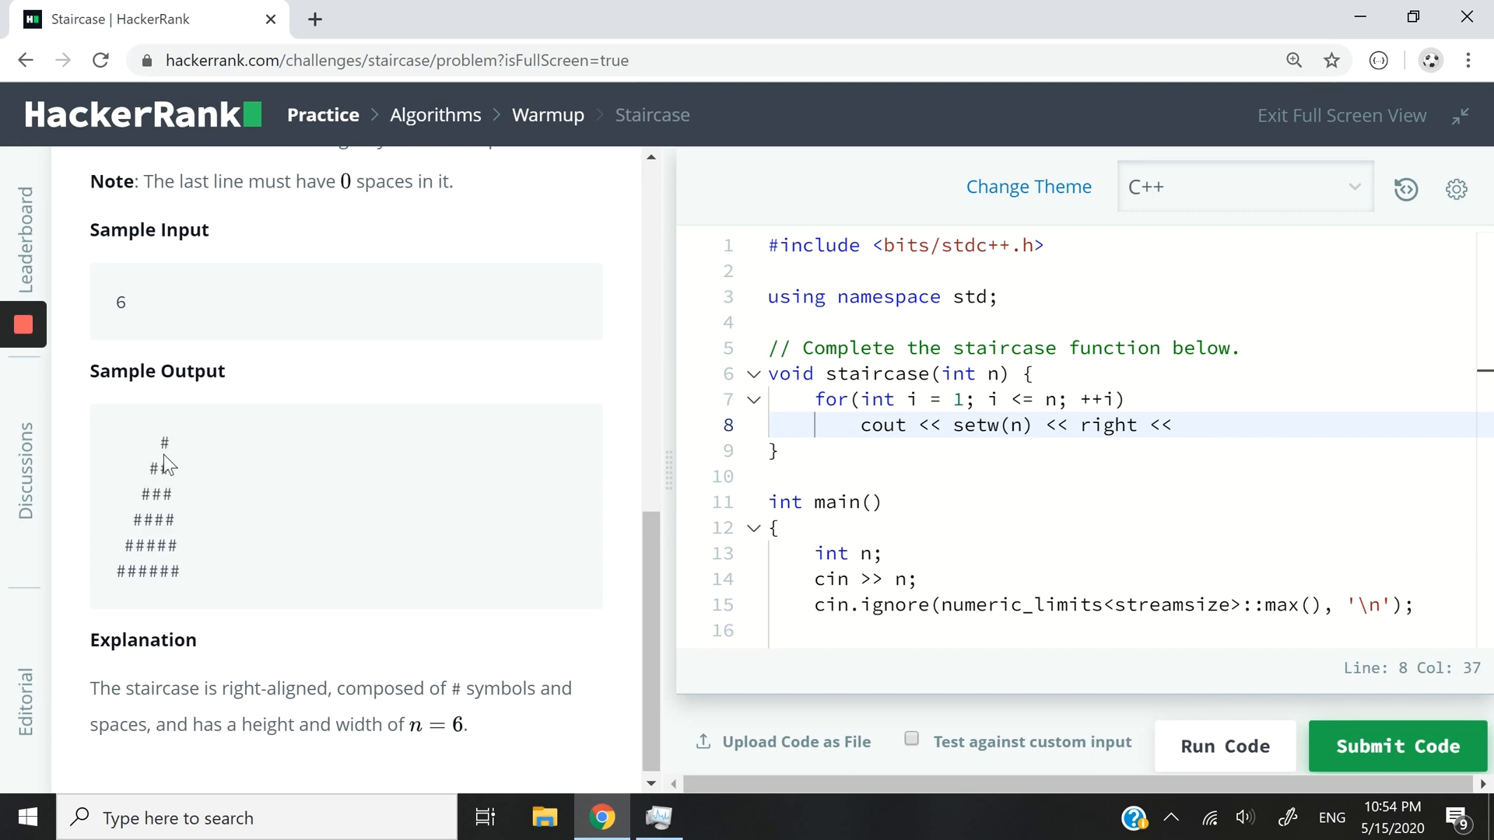
# Finish line 8 with << string(i, '#') << endl; to print each staircase row.
pyautogui.moveTo(167, 438); pyautogui.dragTo(177, 577)
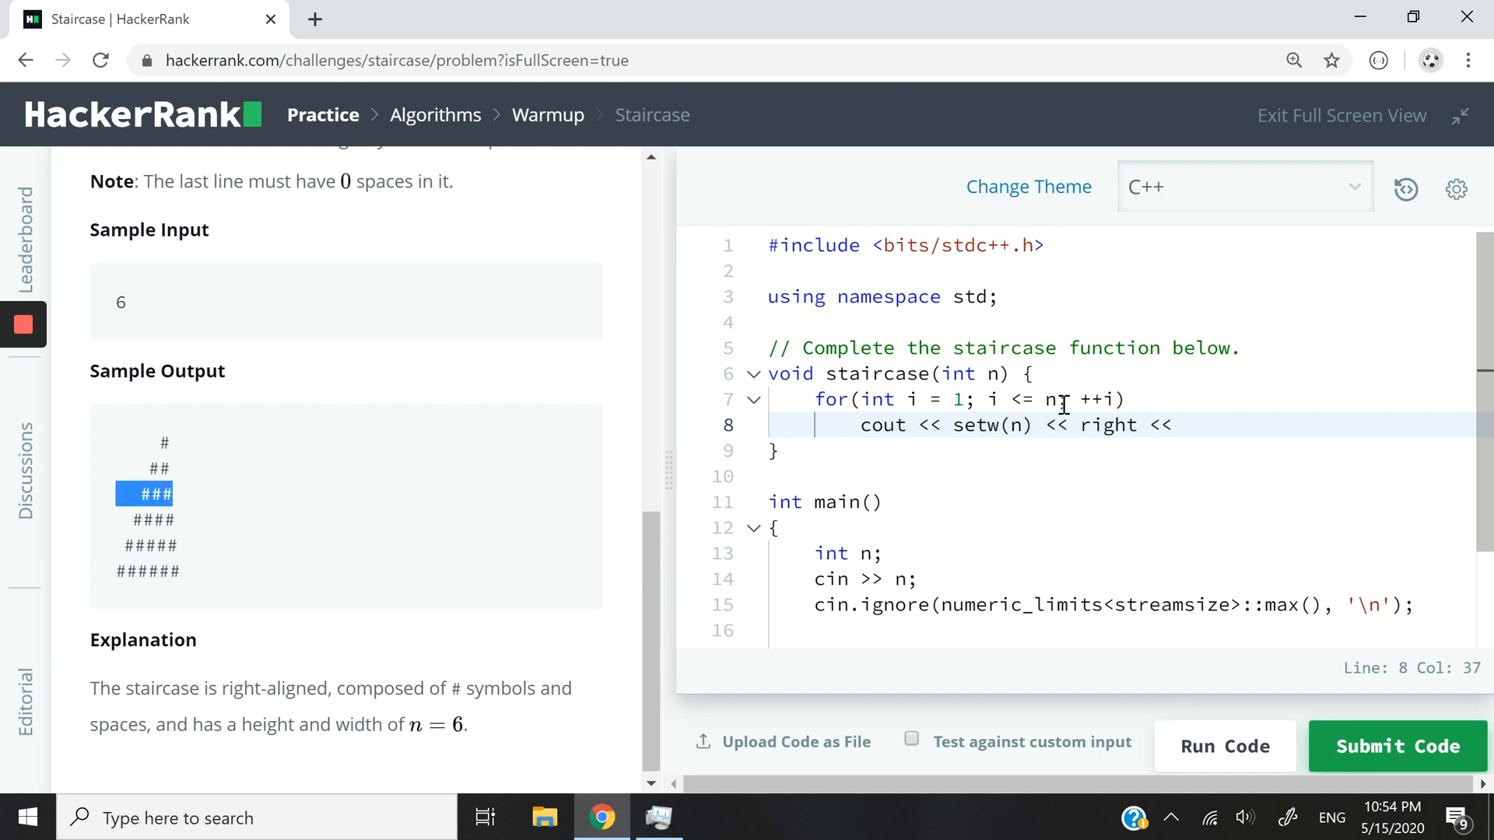
pyautogui.click(1181, 425)
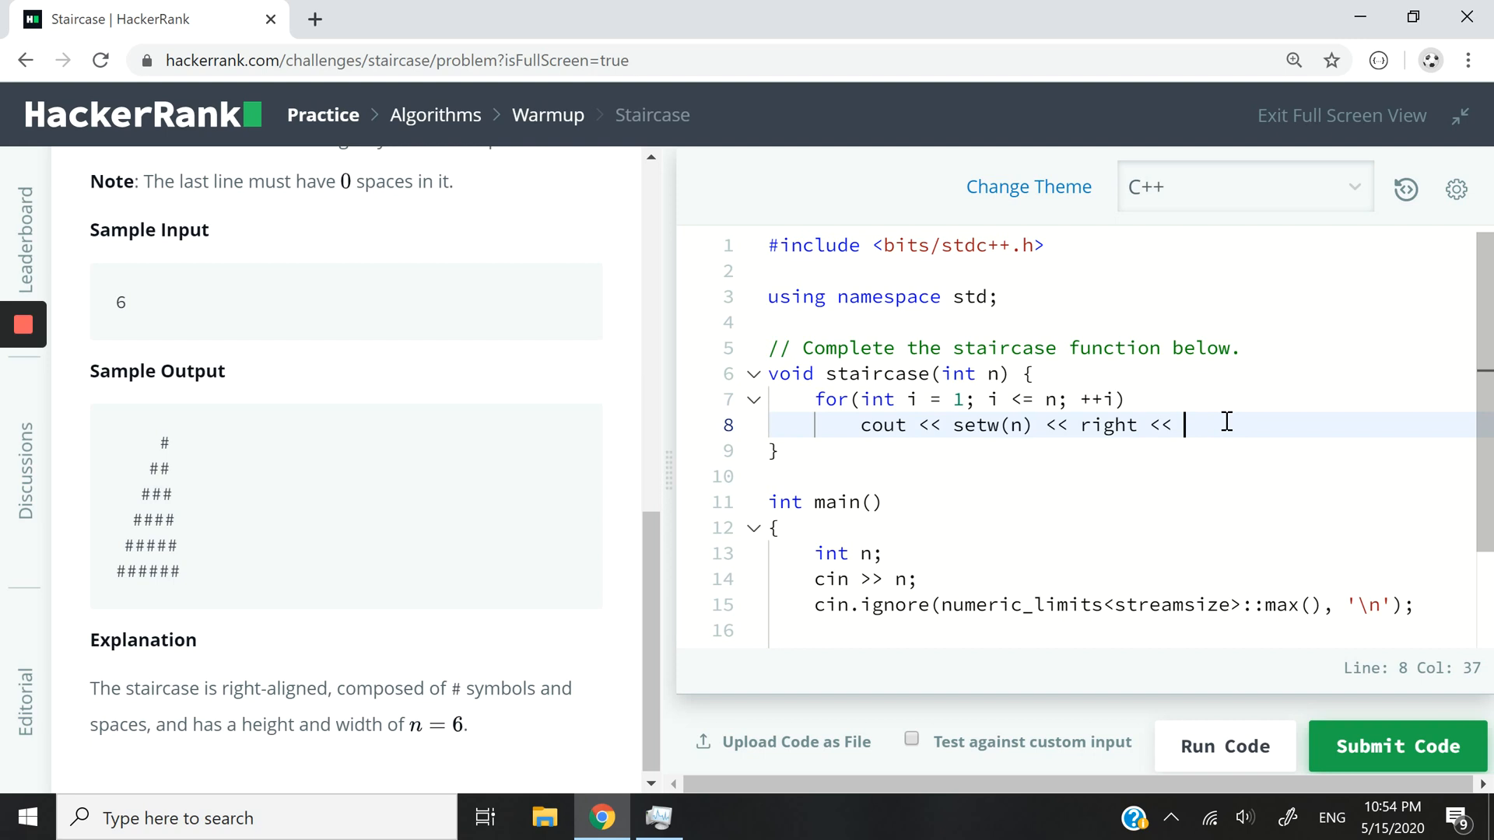
pyautogui.write('string')
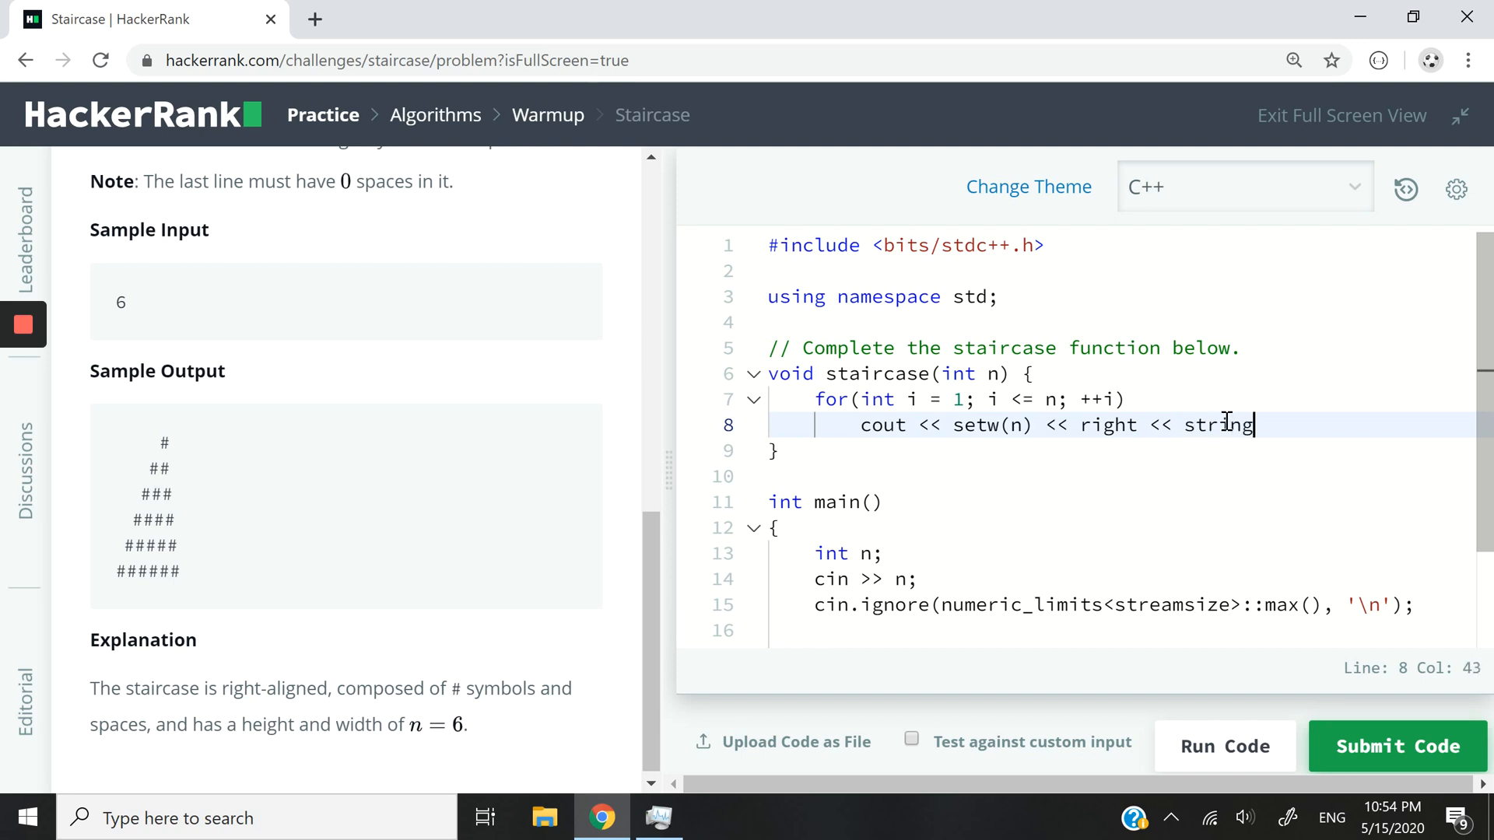
pyautogui.write('(')
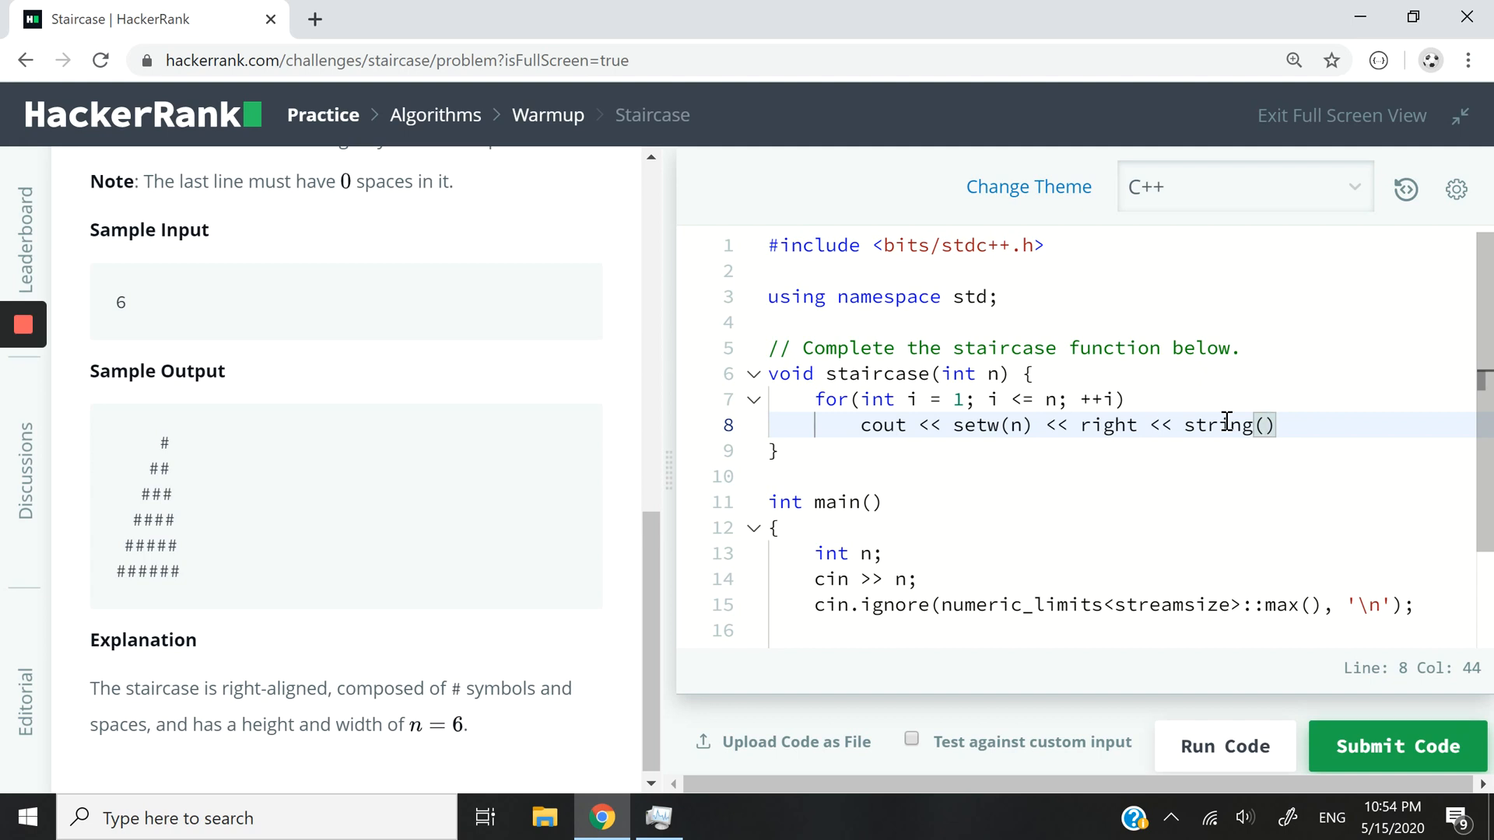
pyautogui.write("1, '#")
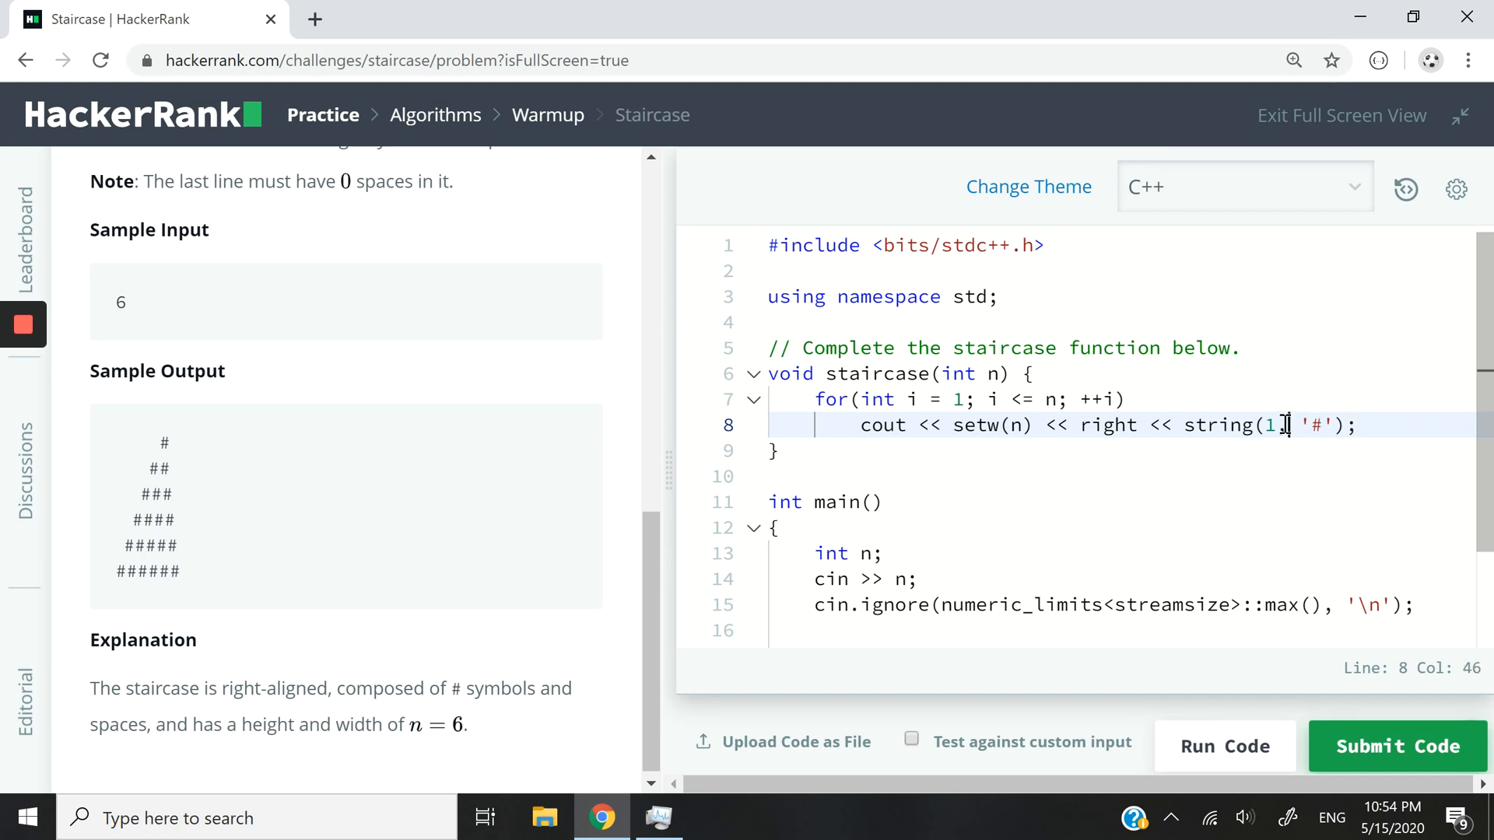
pyautogui.write('3')
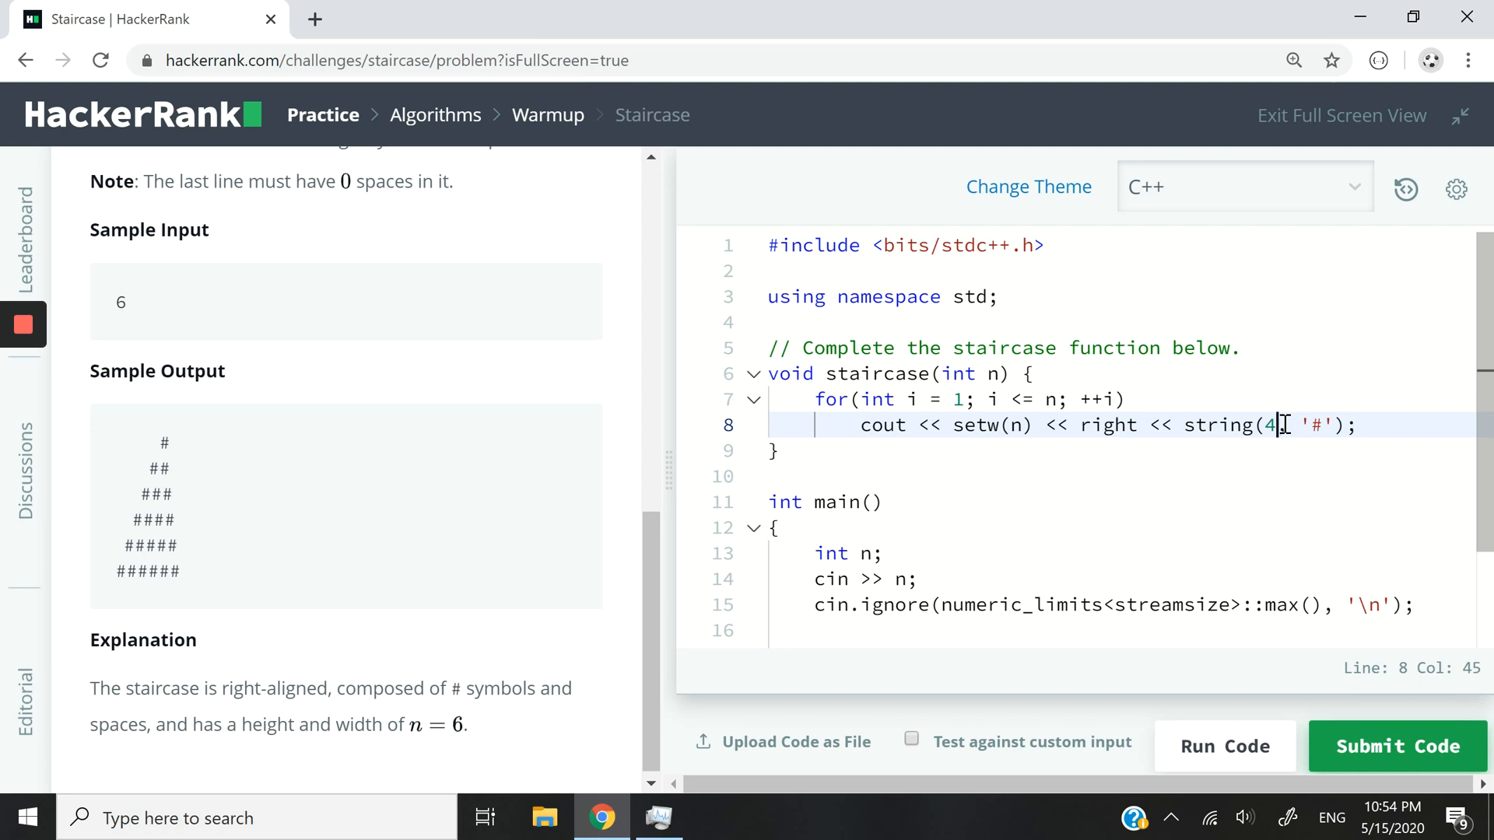
pyautogui.write('i')
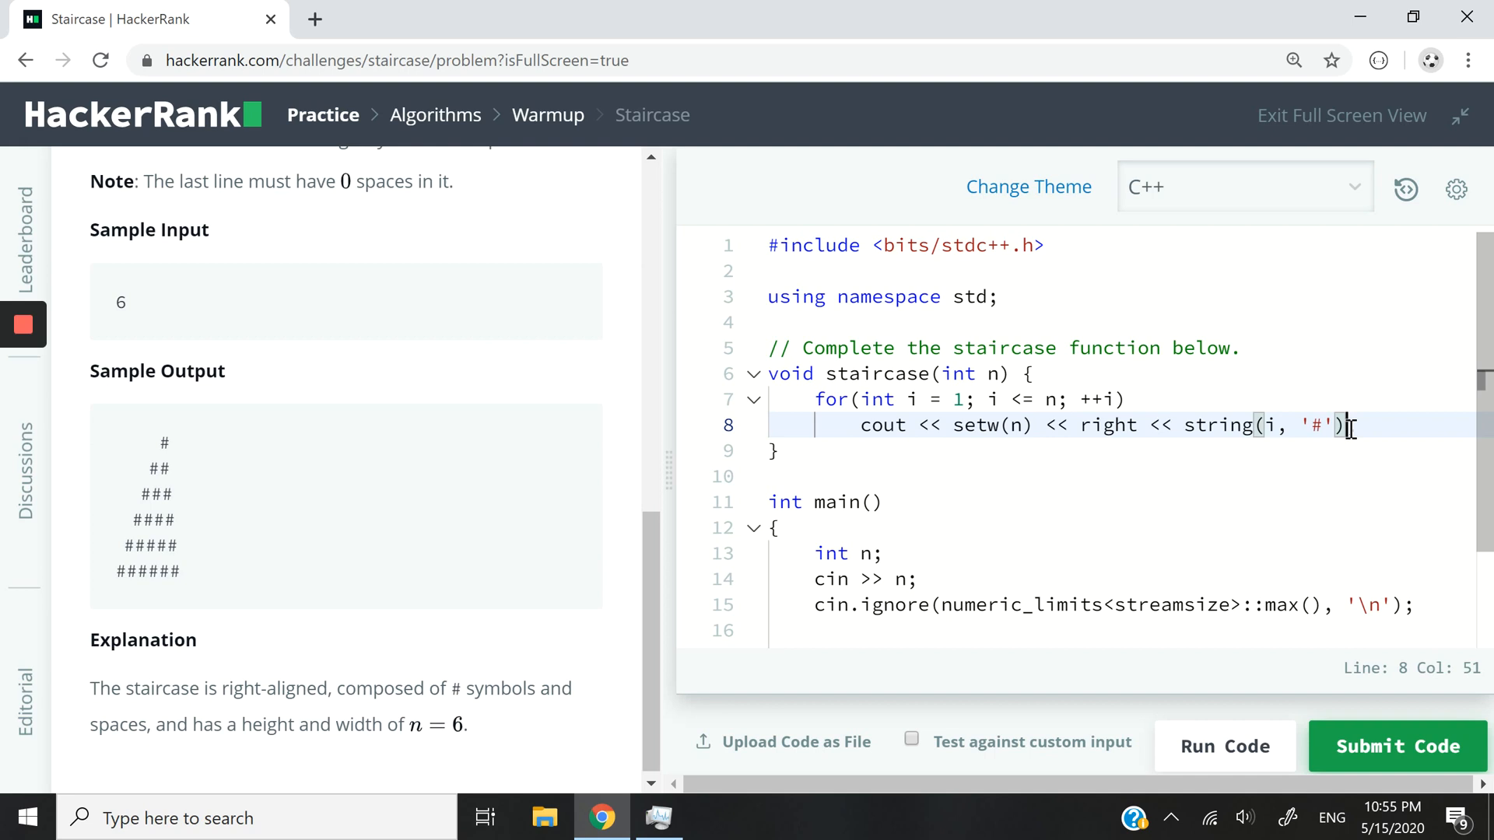
pyautogui.write(';')
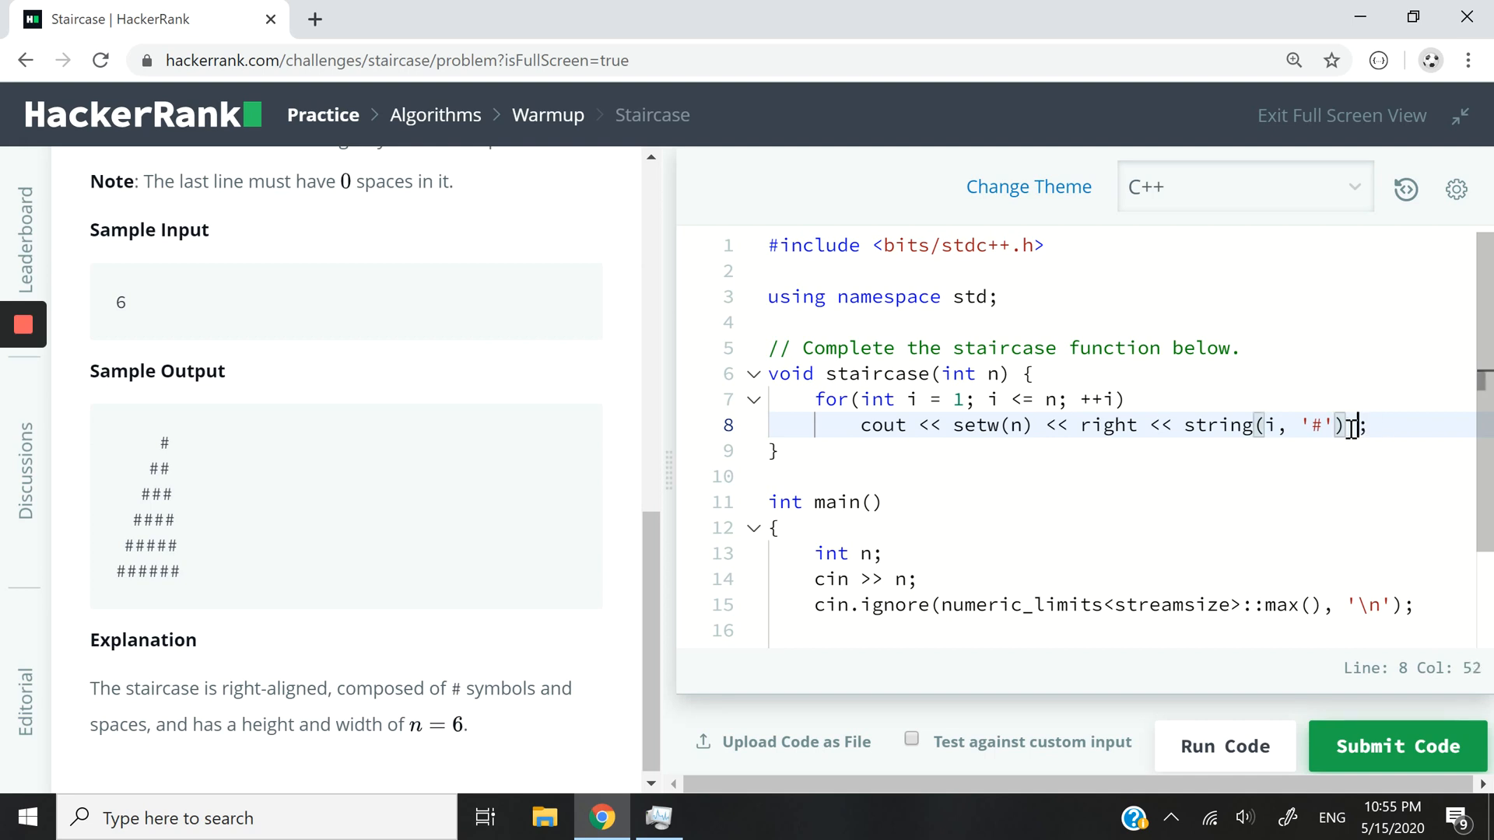
pyautogui.write('<< endl')
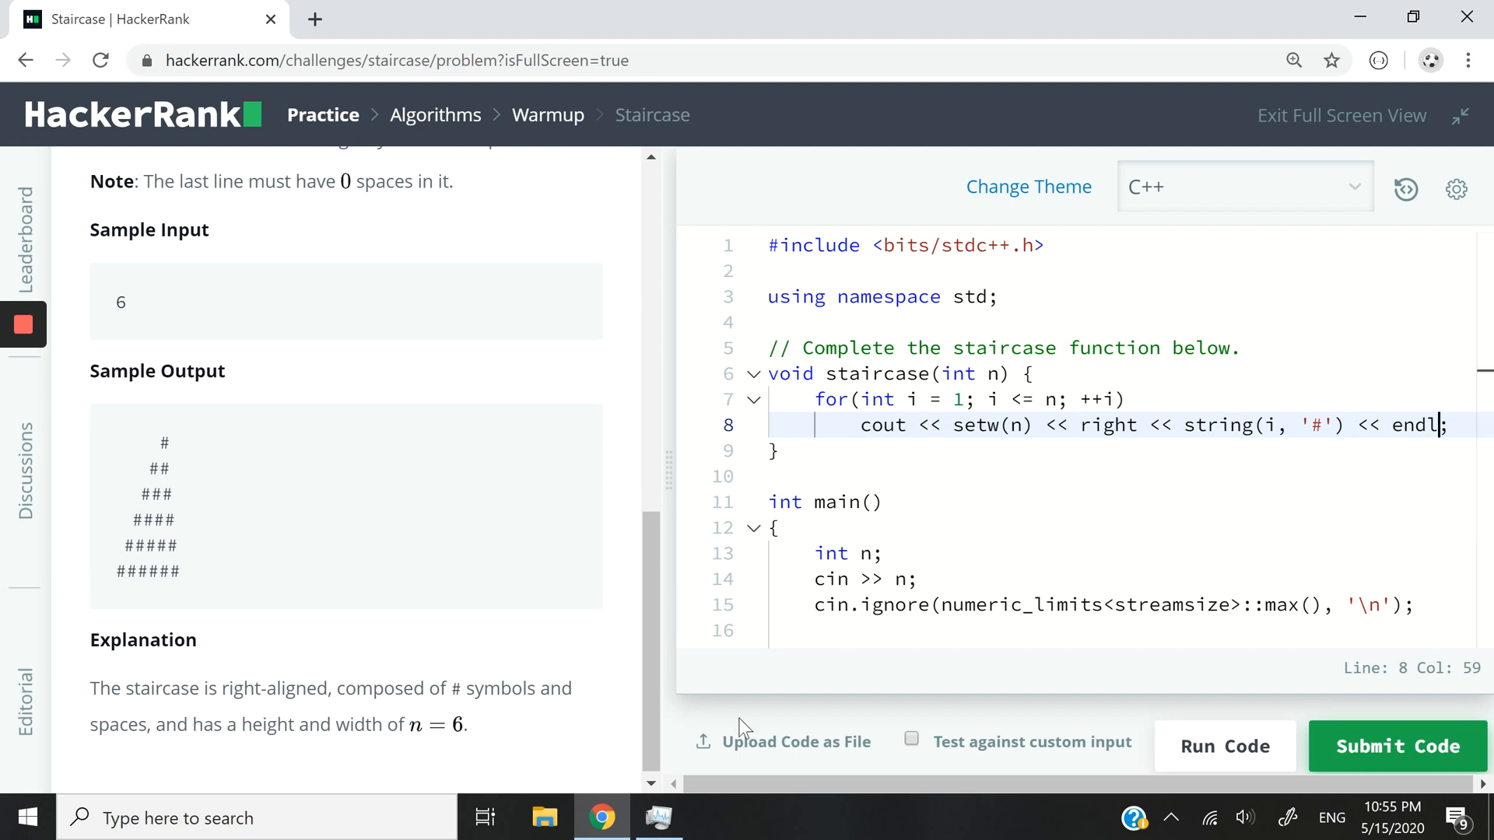
# Check the sample output, then run the code against the test cases.
pyautogui.doubleClick(164, 442)
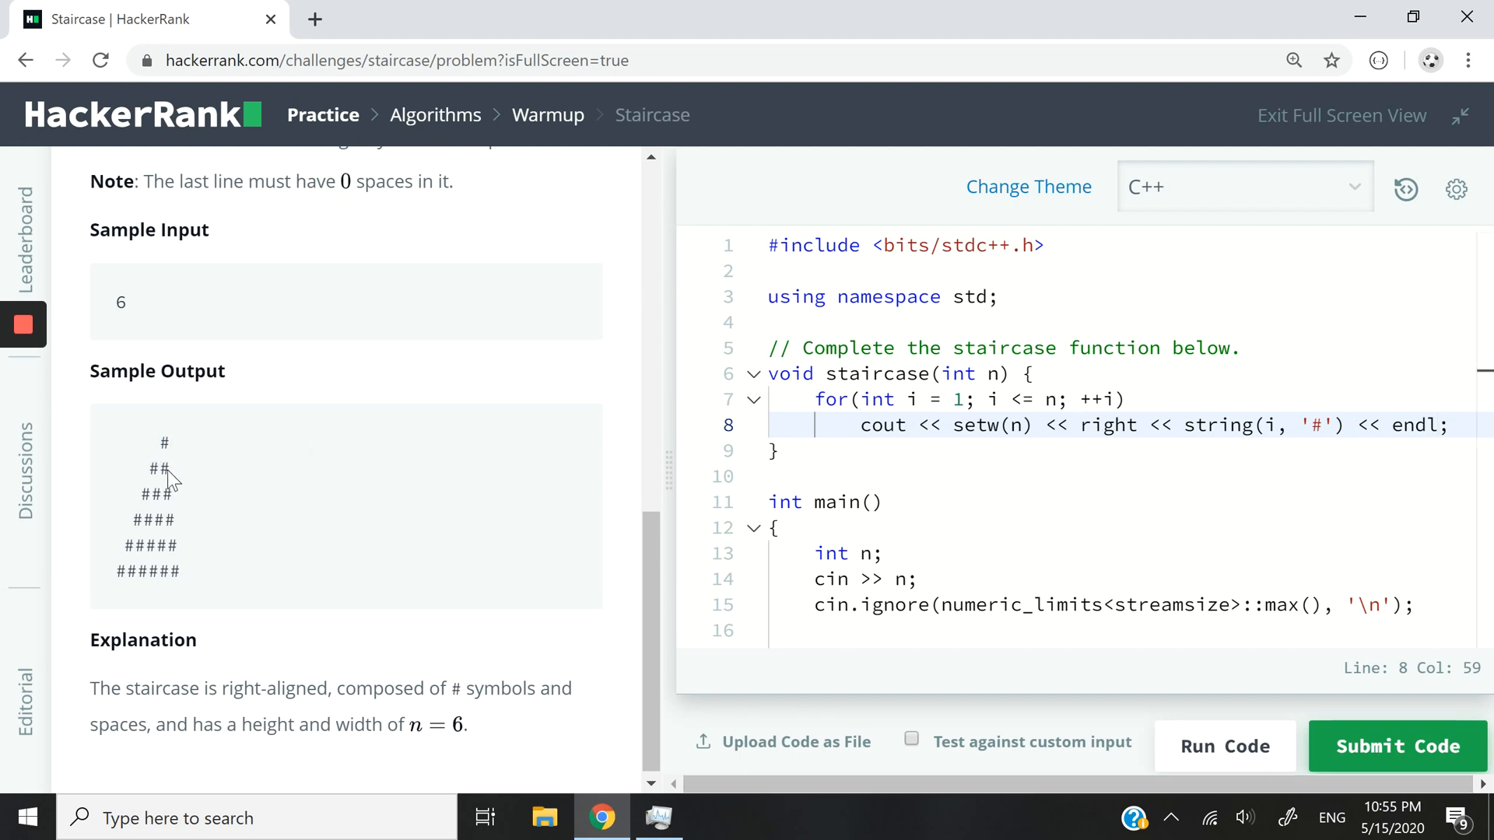
pyautogui.moveTo(203, 505)
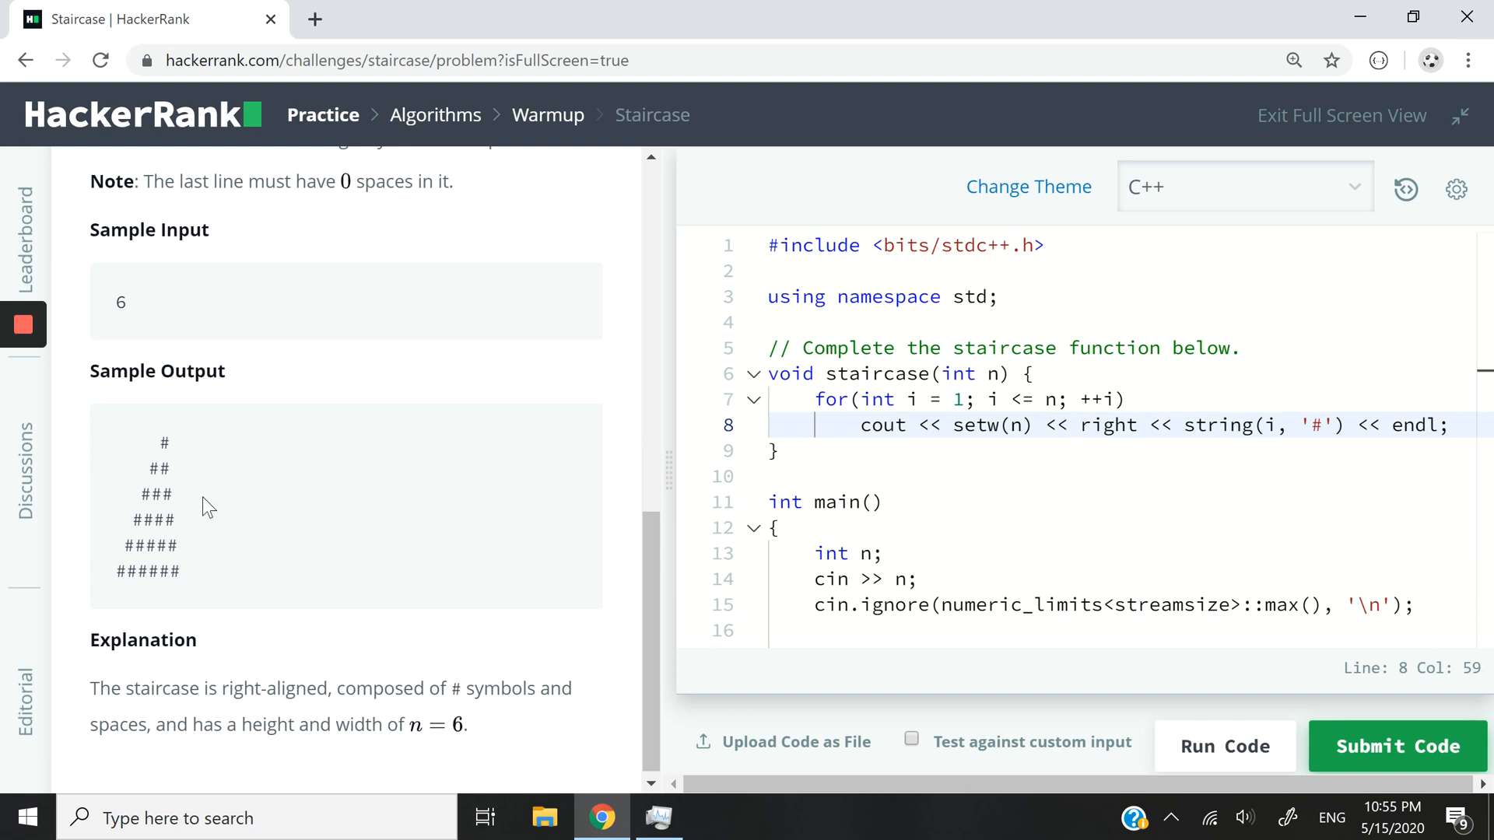
pyautogui.moveTo(176, 479)
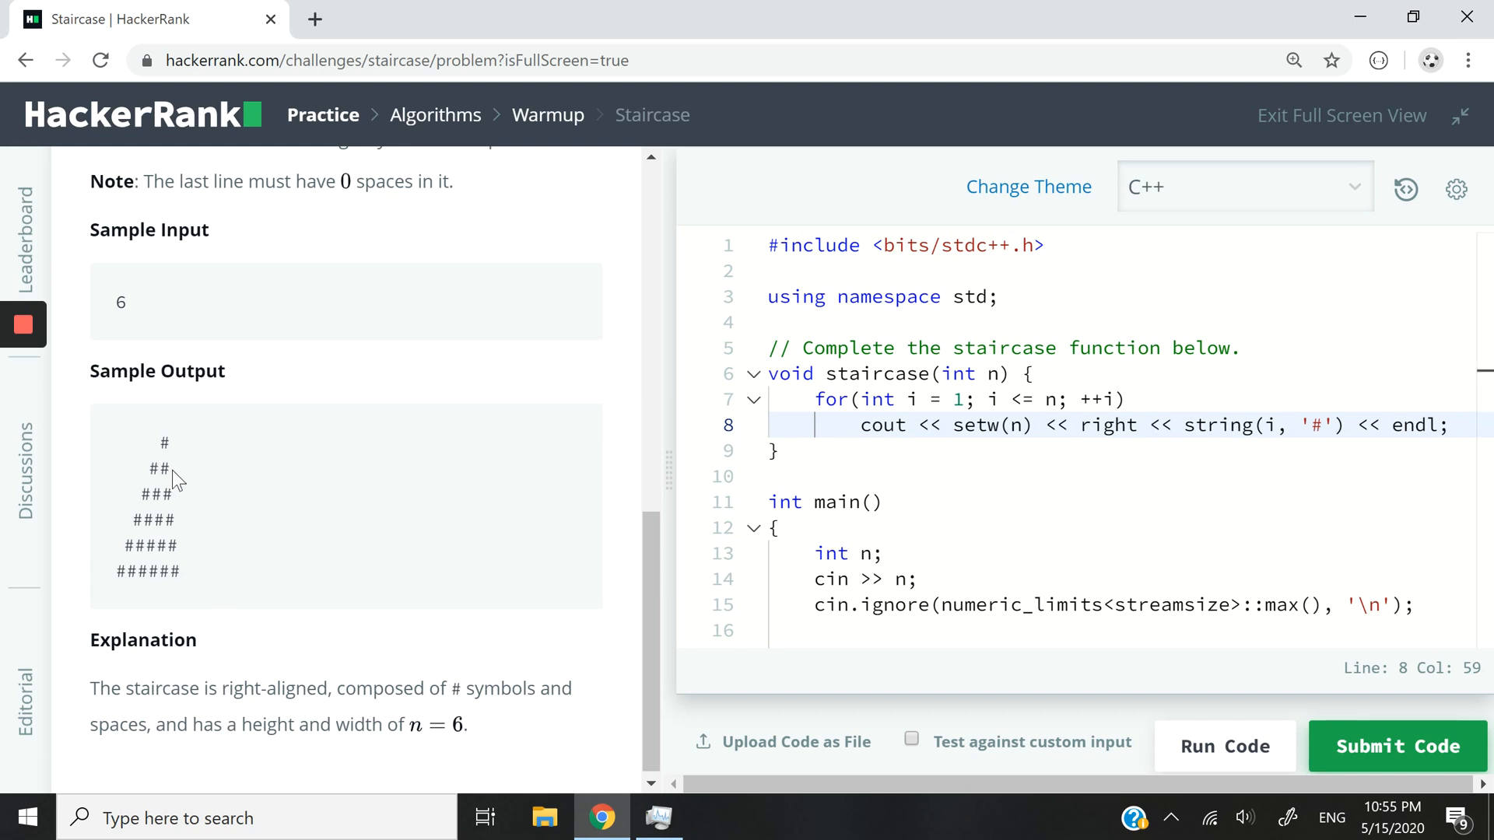
pyautogui.doubleClick(157, 468)
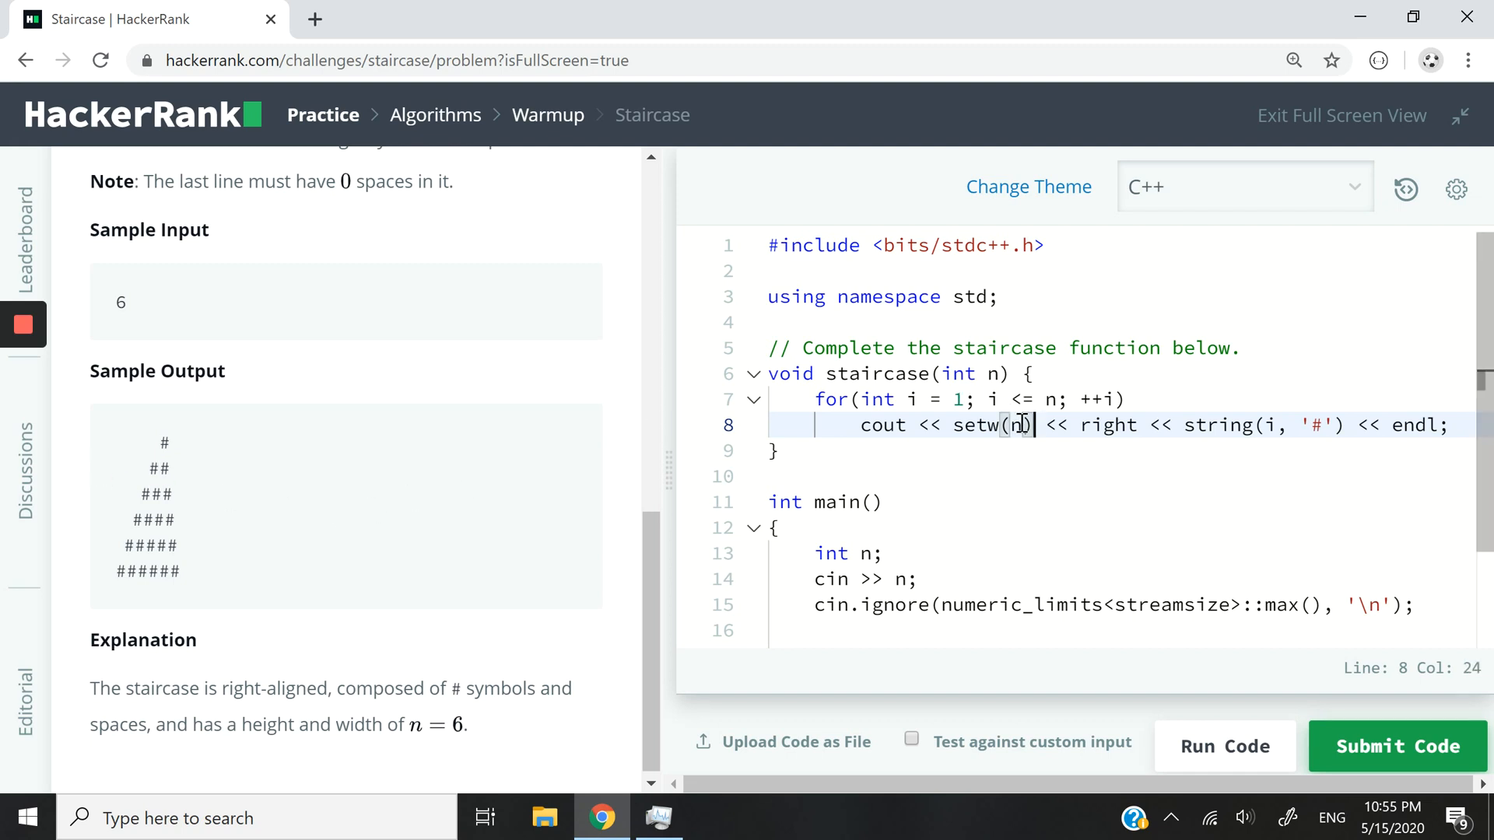
pyautogui.moveTo(943, 505)
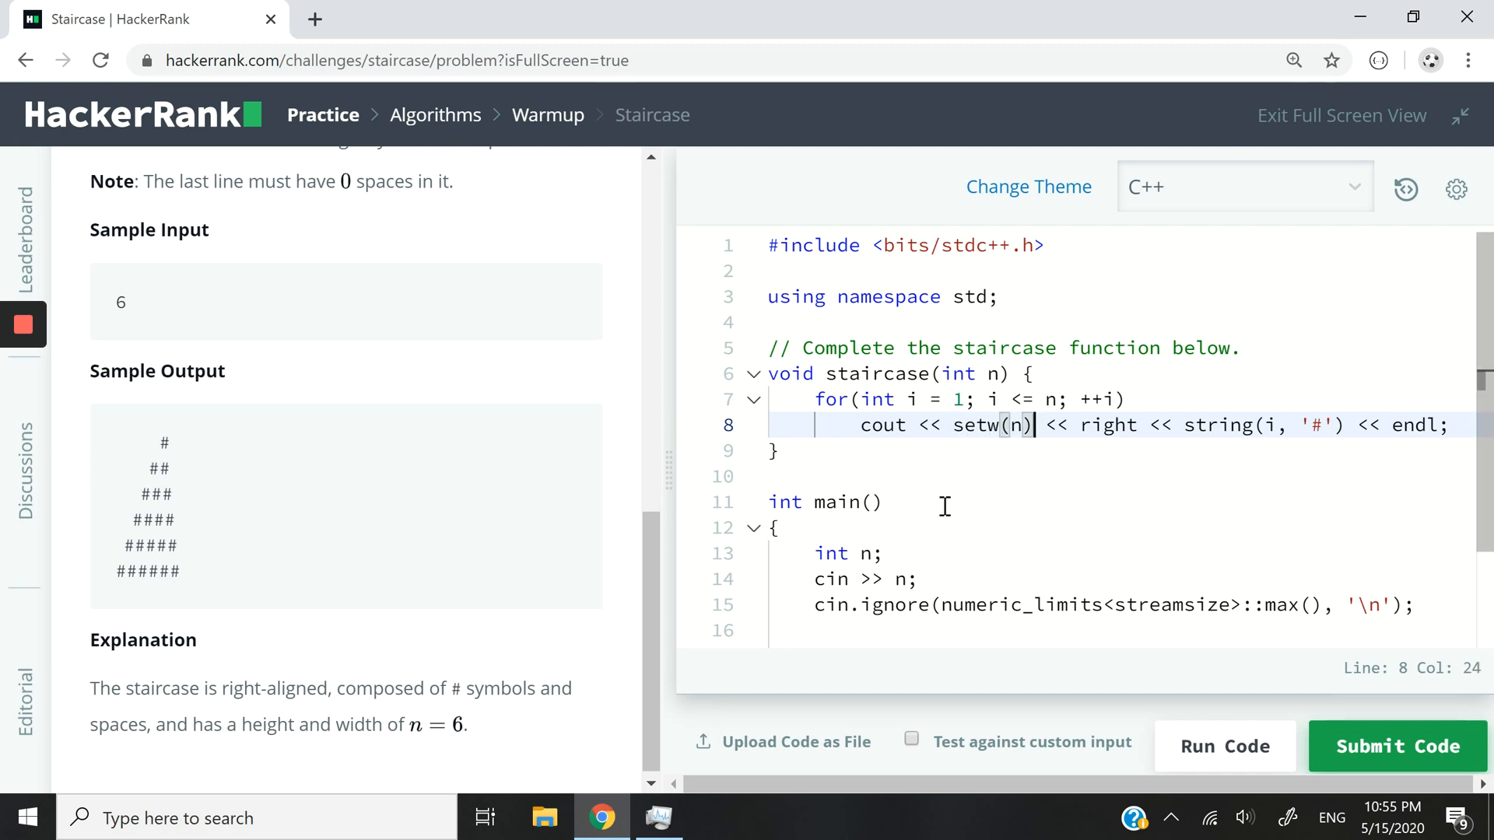
pyautogui.click(1396, 746)
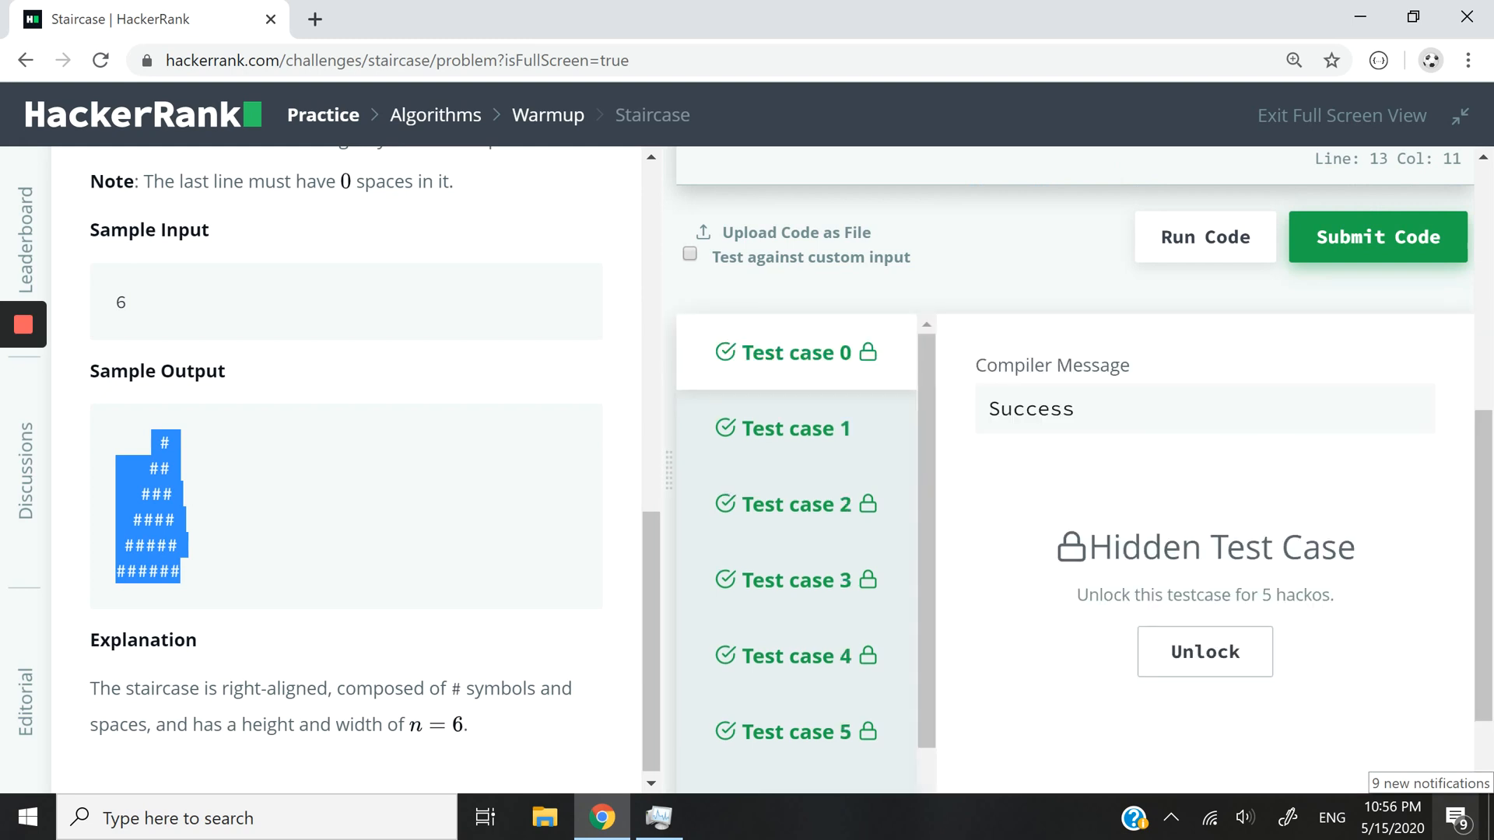